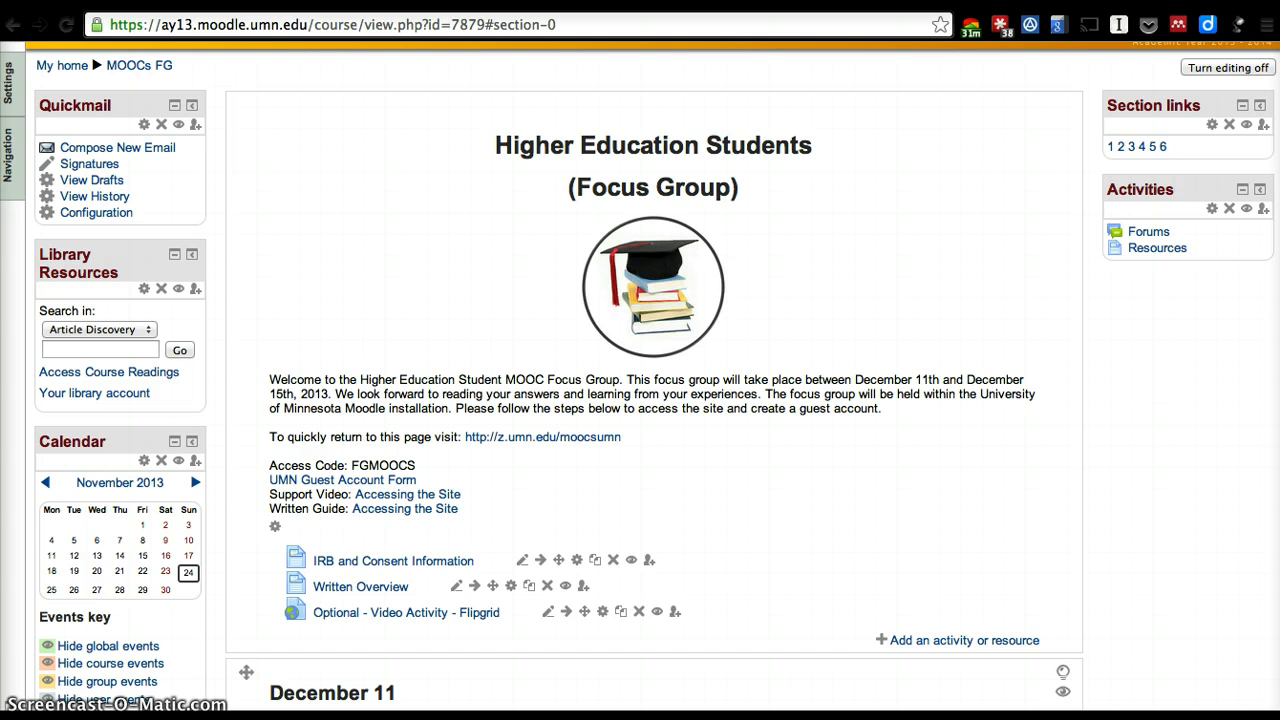
Locate and open the December 11 'Answer questions here!' discussion about enrolling in a Coursera MOOC
{"action": "scroll", "scroll_direction": "down", "scroll_amount": 3}
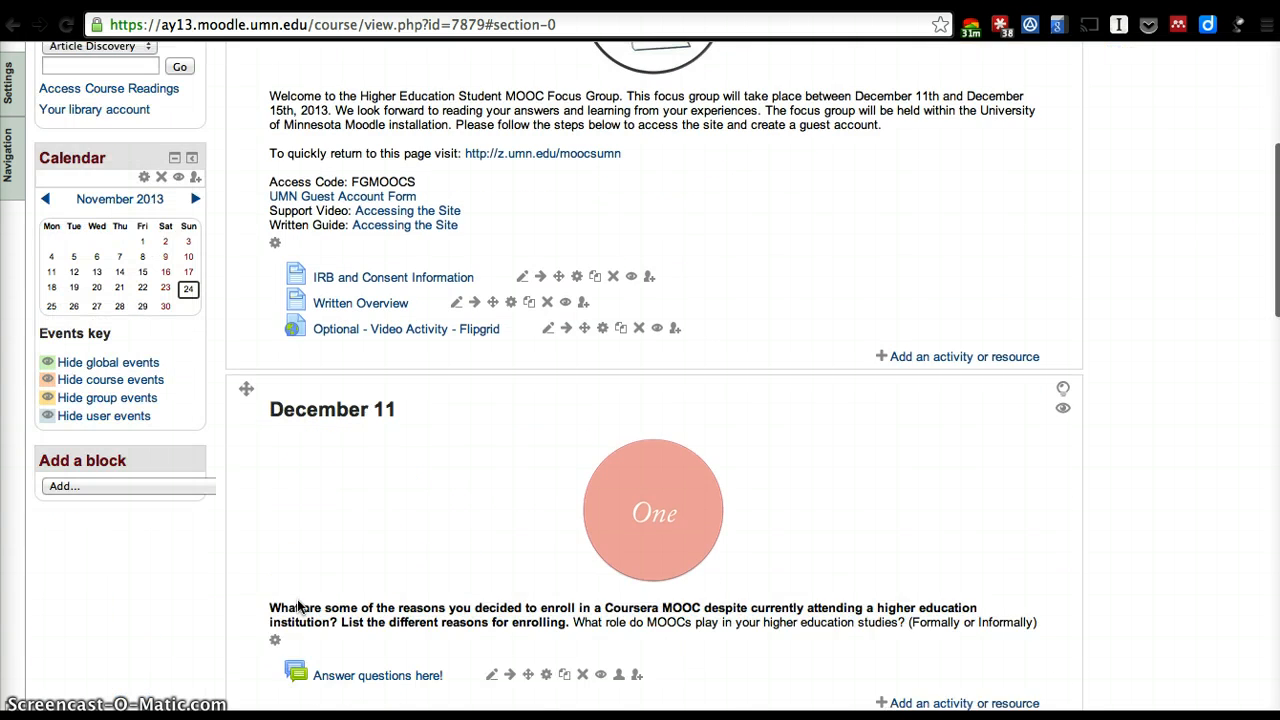
{"action": "scroll", "scroll_direction": "down", "scroll_amount": 3}
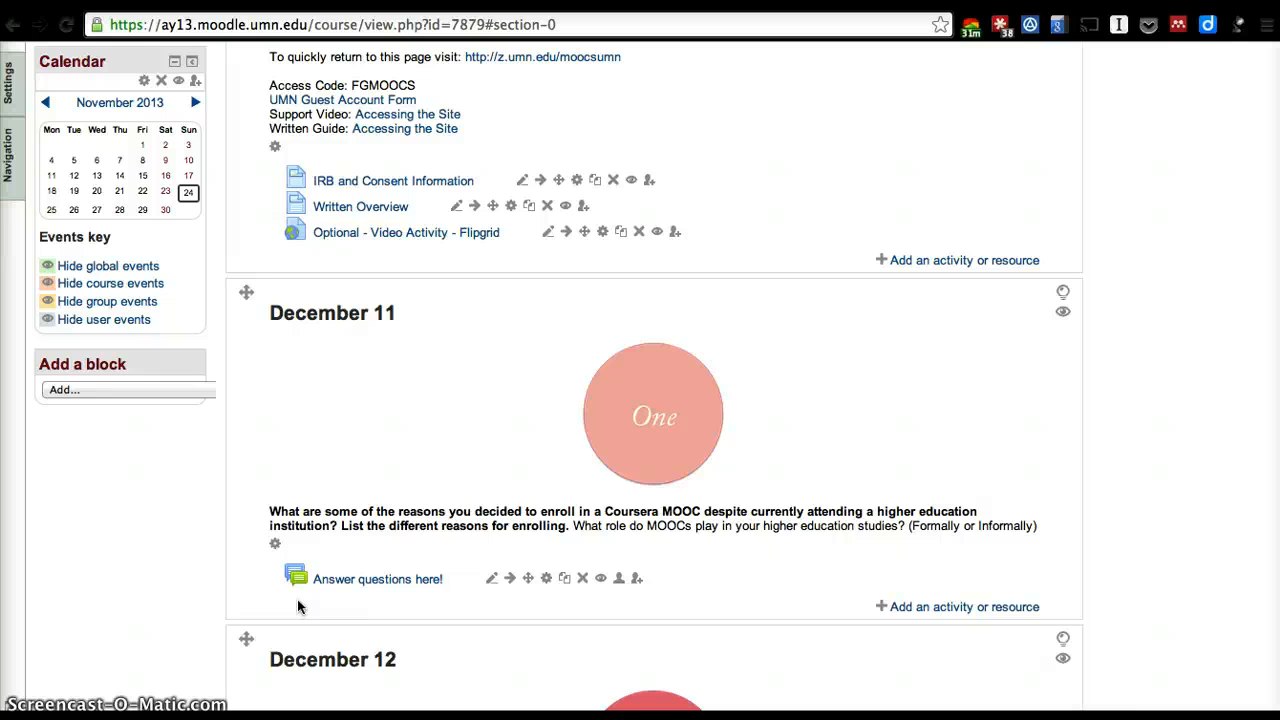
{"action": "scroll", "scroll_direction": "down", "scroll_amount": 3}
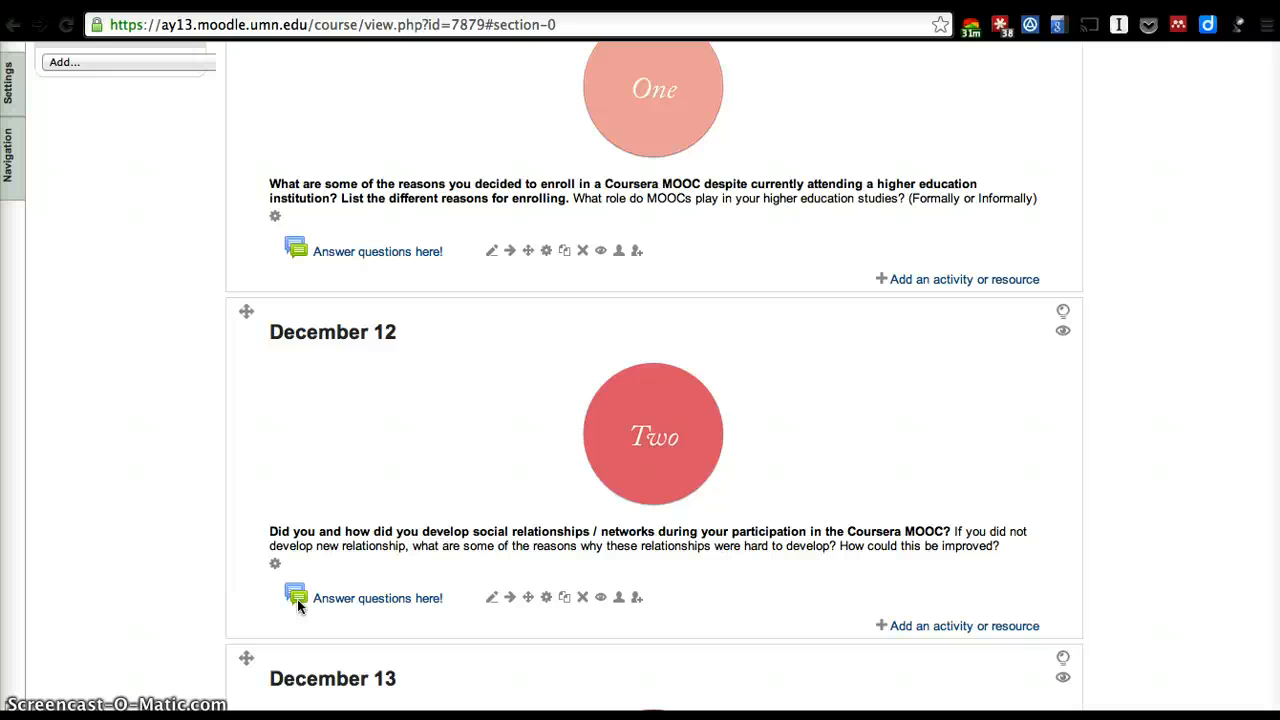
{"action": "scroll", "scroll_direction": "down", "scroll_amount": 3}
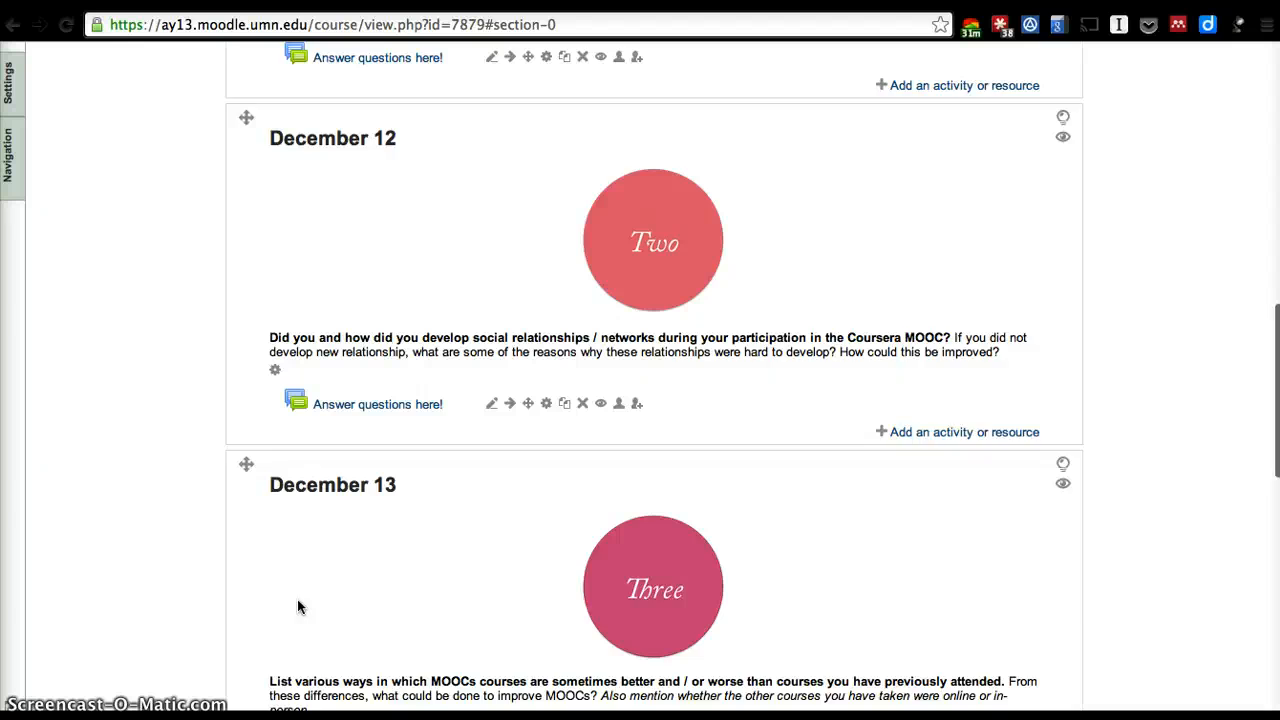
{"action": "scroll", "scroll_direction": "down", "scroll_amount": 3}
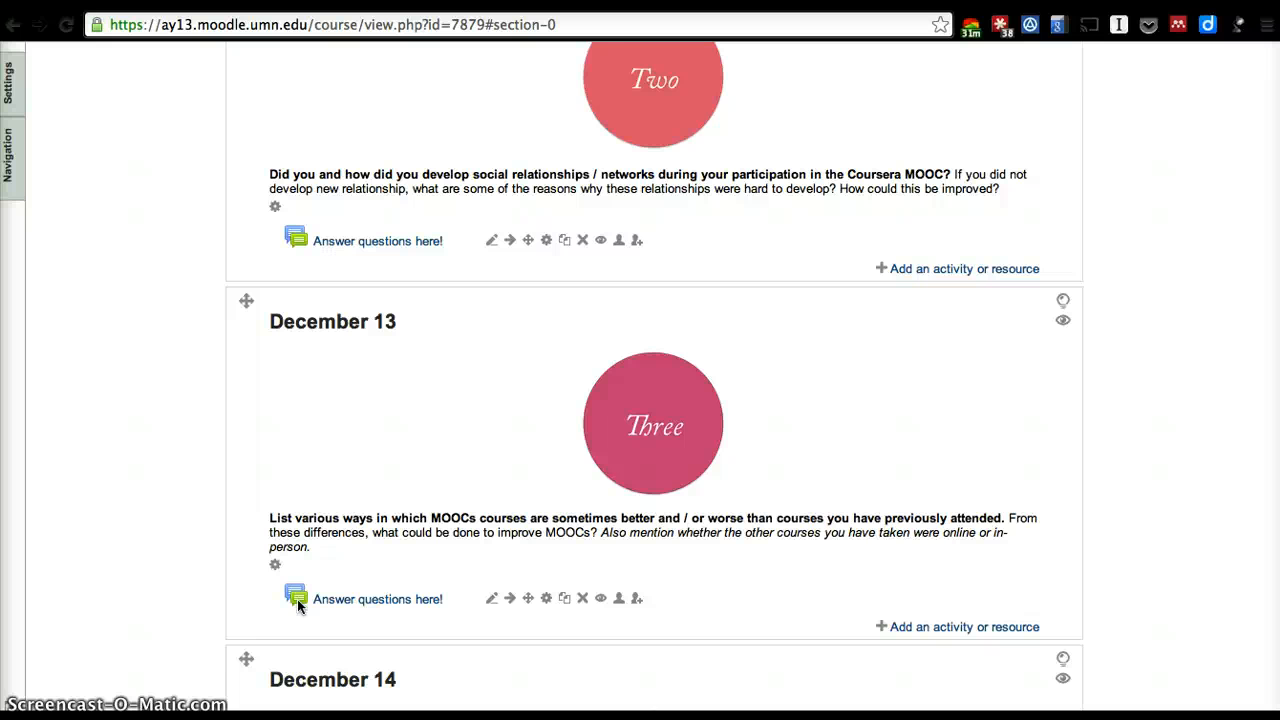
{"action": "scroll", "scroll_direction": "down", "scroll_amount": 3}
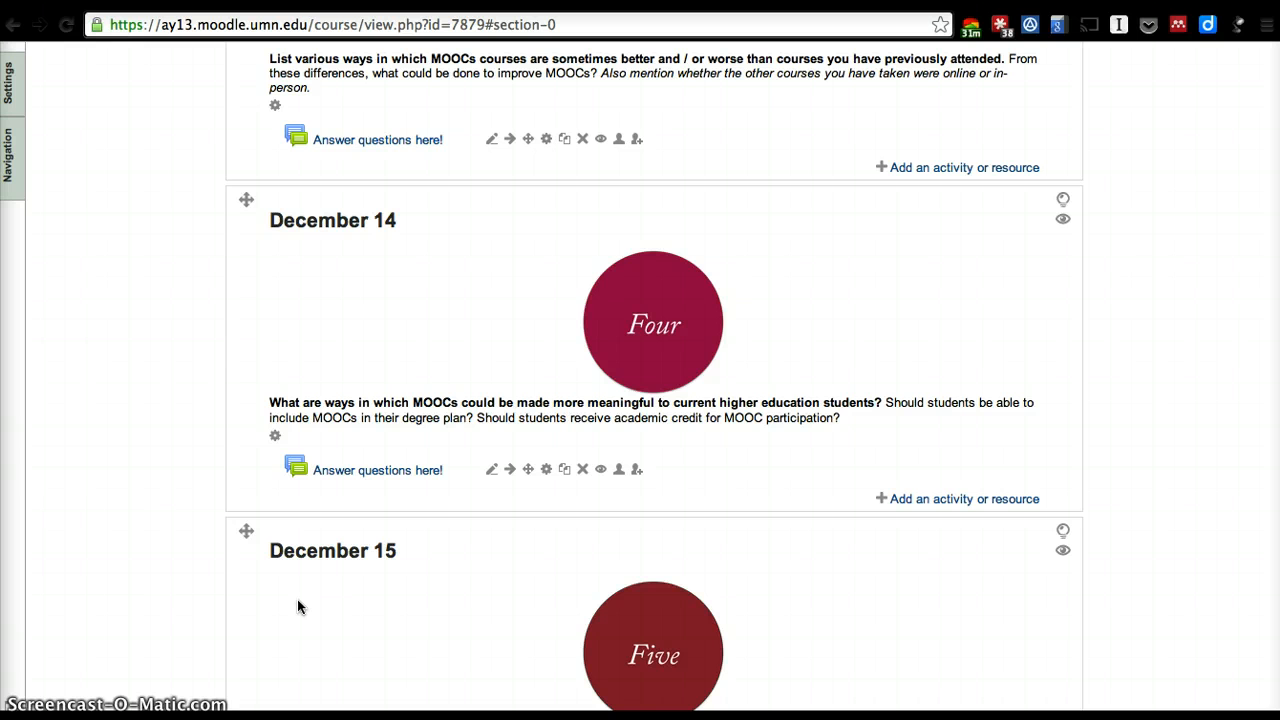
{"action": "scroll", "scroll_direction": "down", "scroll_amount": 3}
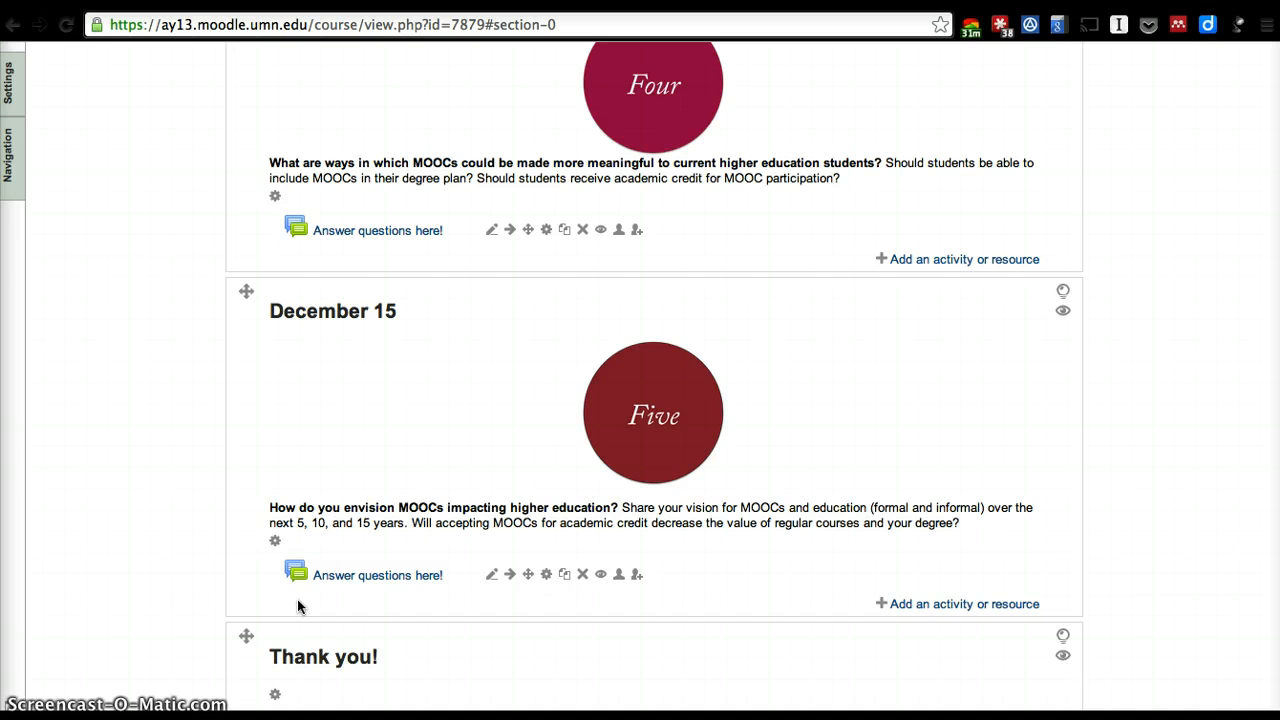
{"action": "scroll", "scroll_direction": "up", "scroll_amount": 3}
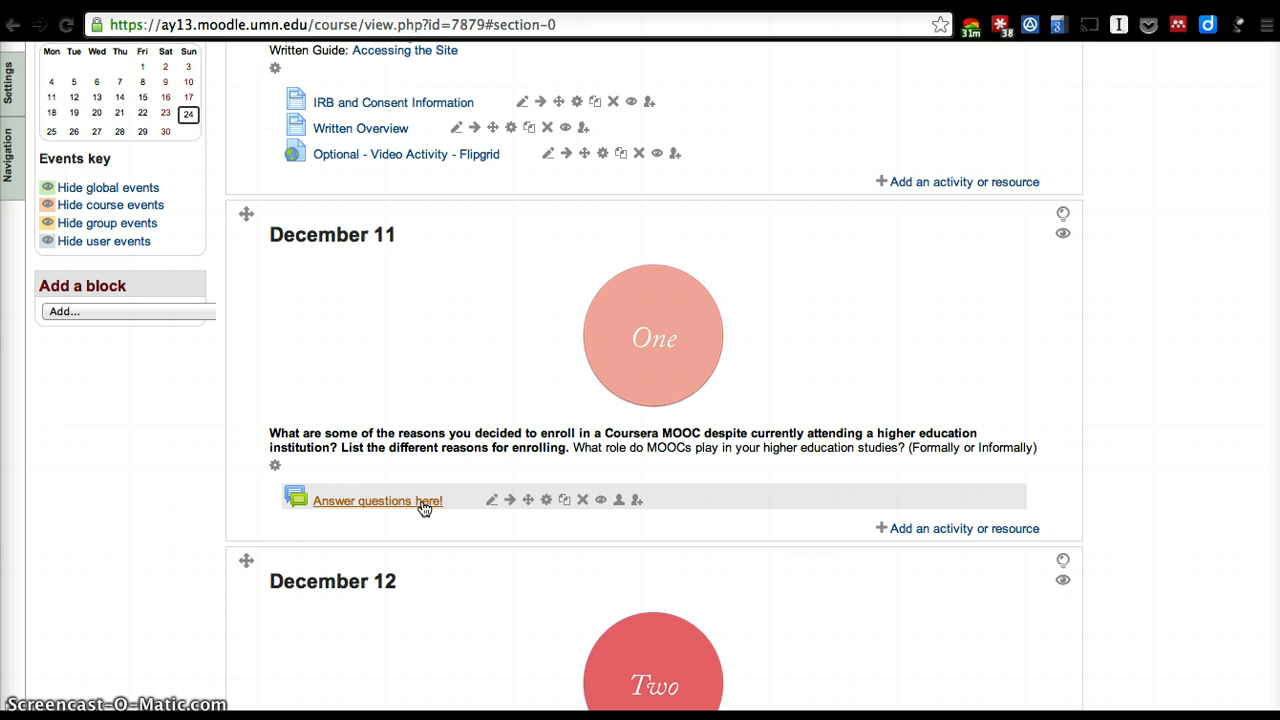
{"action": "left_click", "coordinate": [376, 500]}
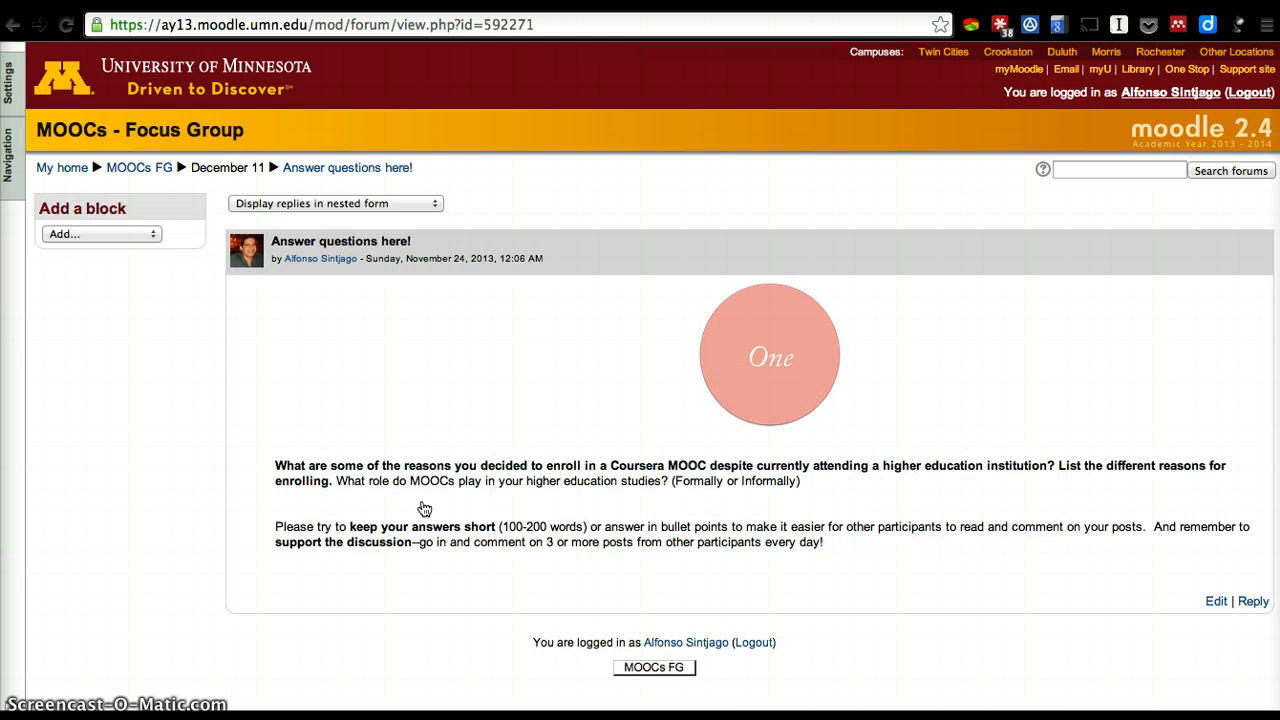
{"action": "mouse_move", "coordinate": [1160, 604]}
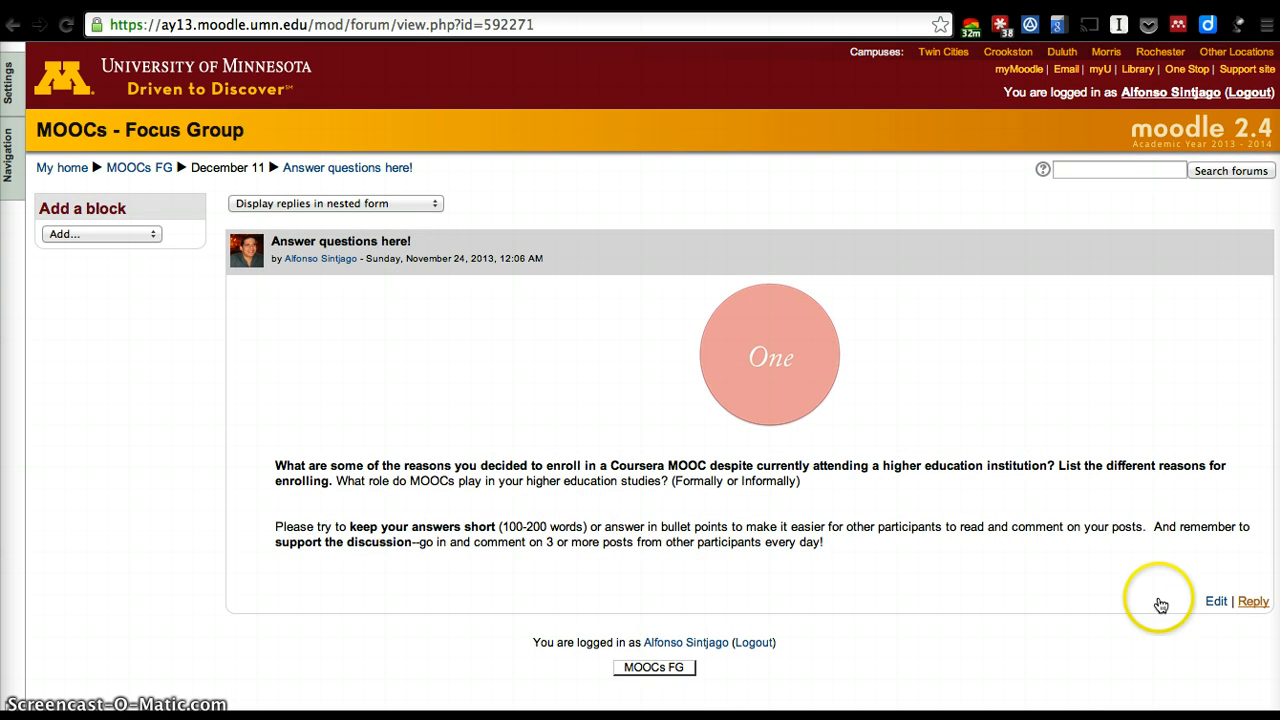
{"action": "mouse_move", "coordinate": [570, 524]}
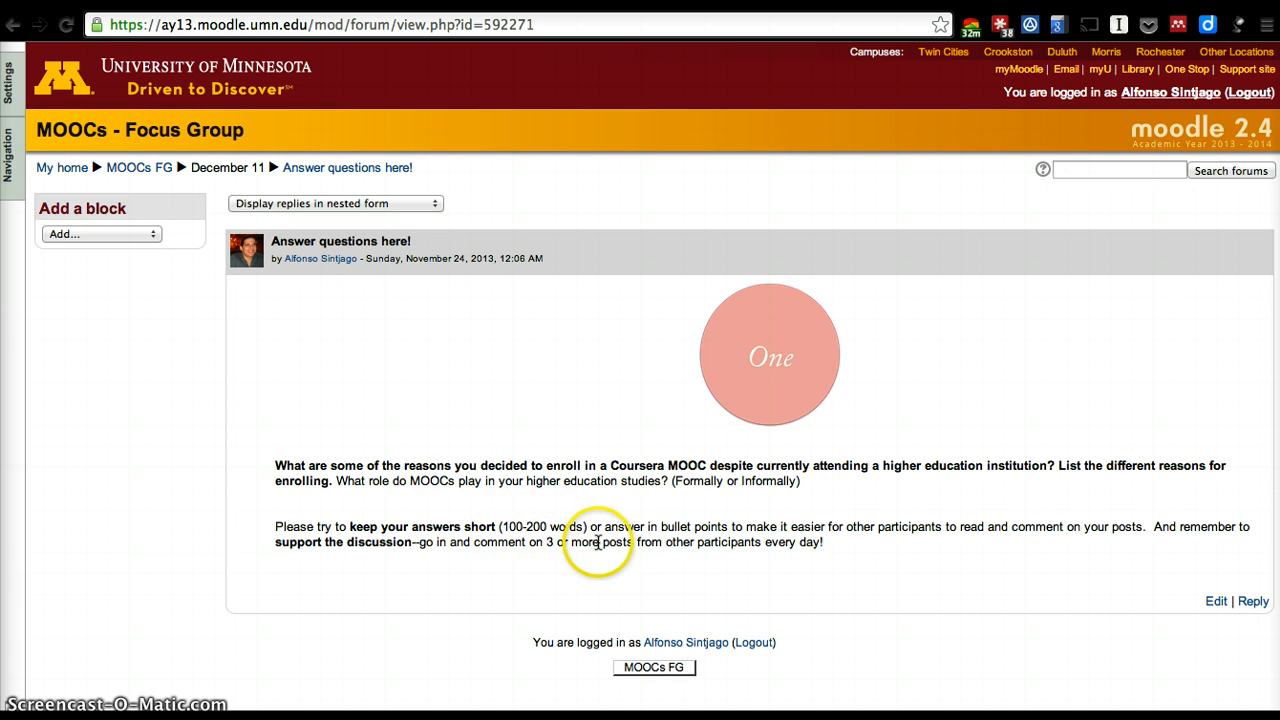
{"action": "mouse_move", "coordinate": [1188, 578]}
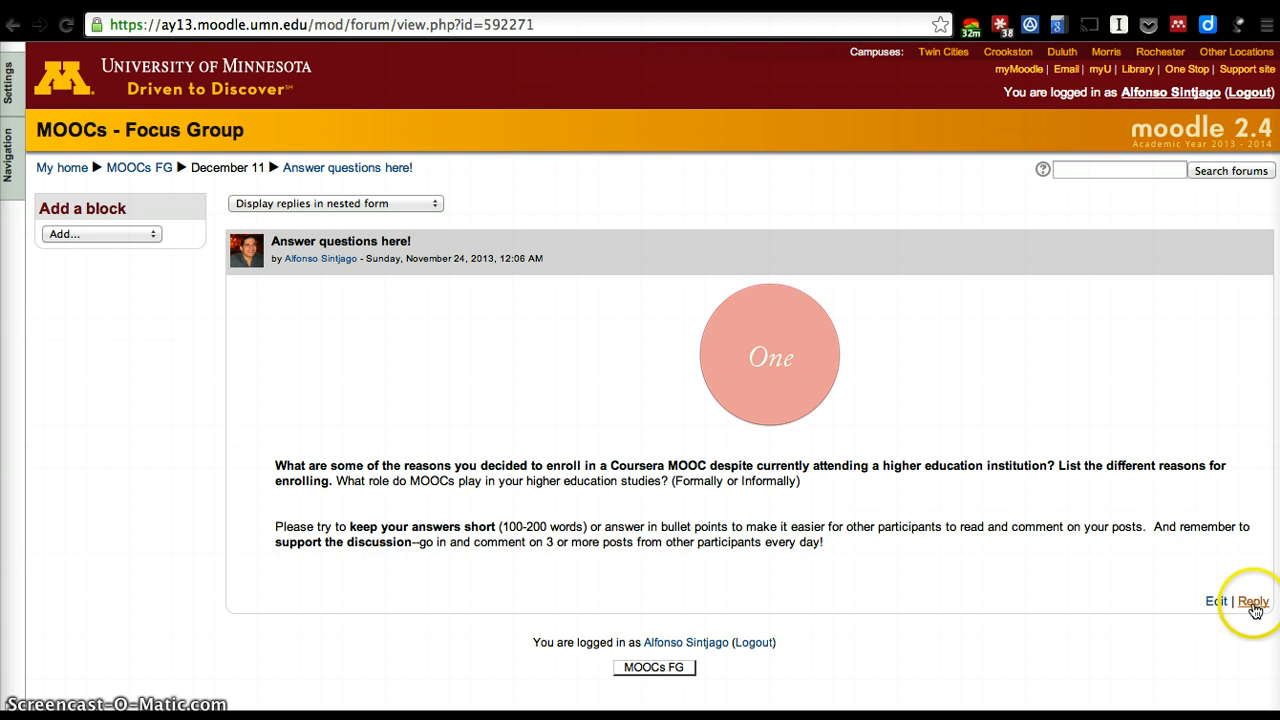
{"action": "mouse_move", "coordinate": [1252, 608]}
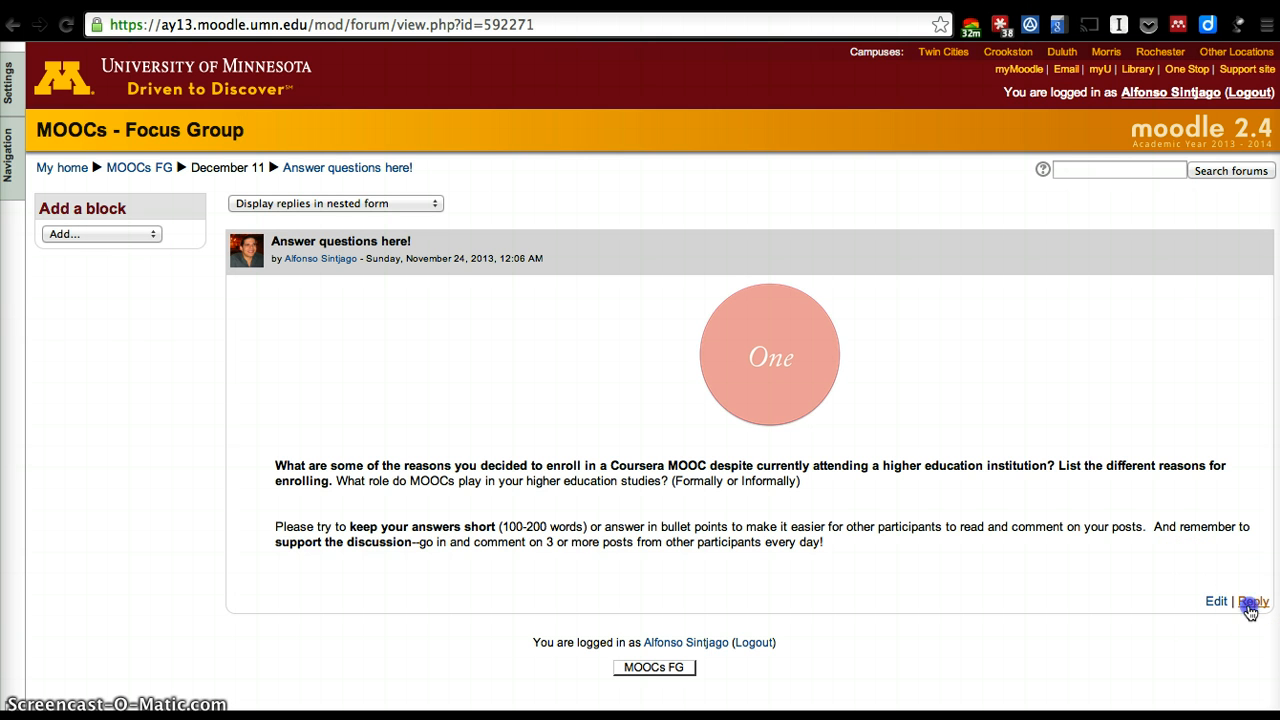
Reply to the question post with a three-item bulleted list (Message, 1, 2, 3) and post it
{"action": "left_click", "coordinate": [1252, 600]}
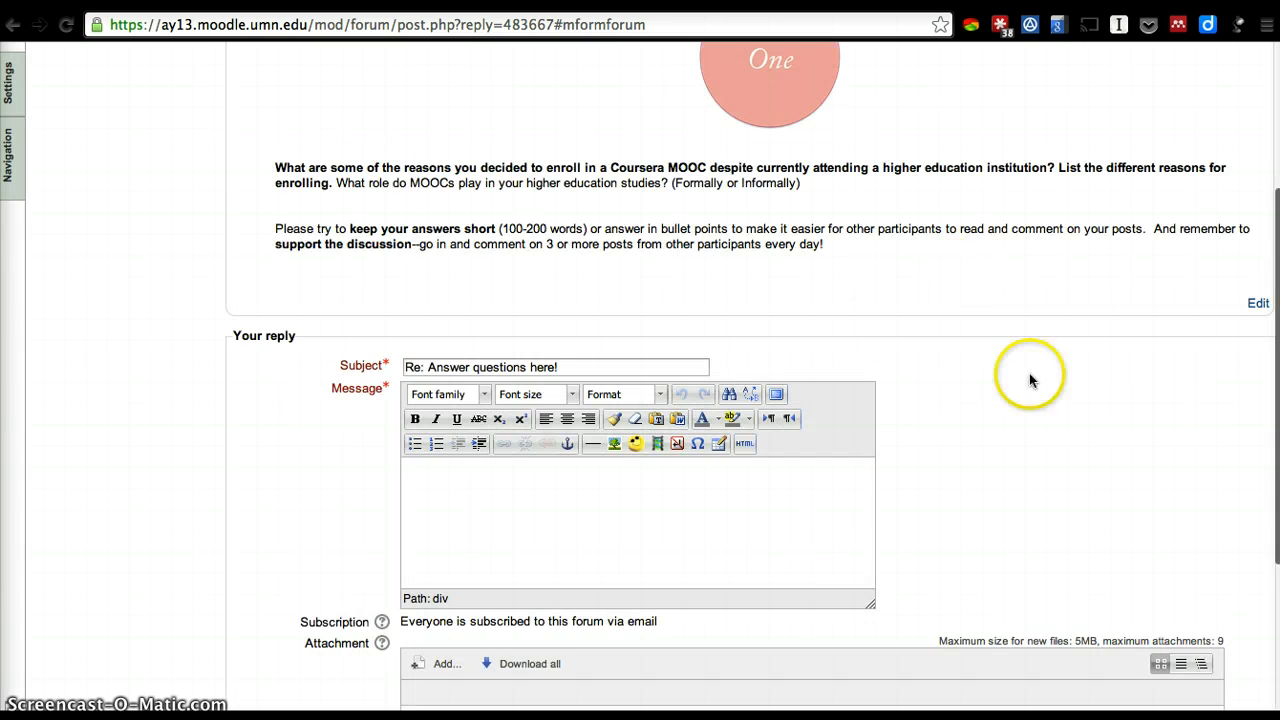
{"action": "type", "text": "Message"}
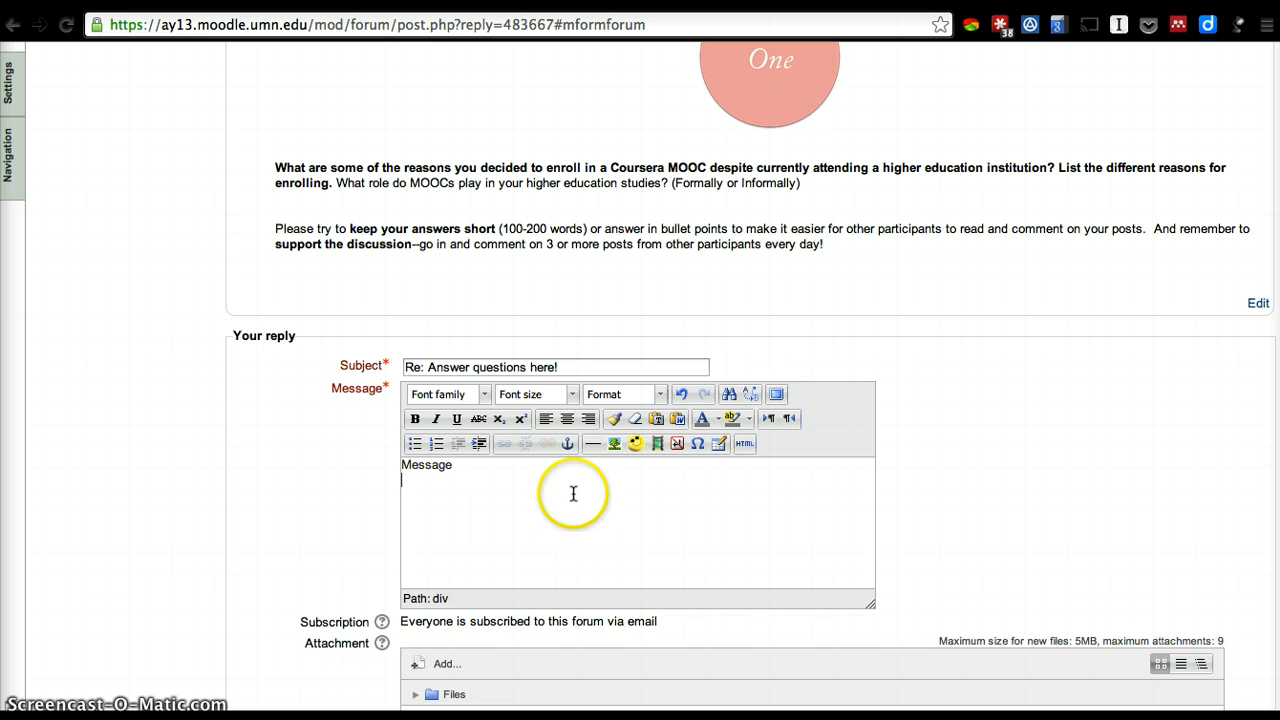
{"action": "left_click", "coordinate": [414, 444]}
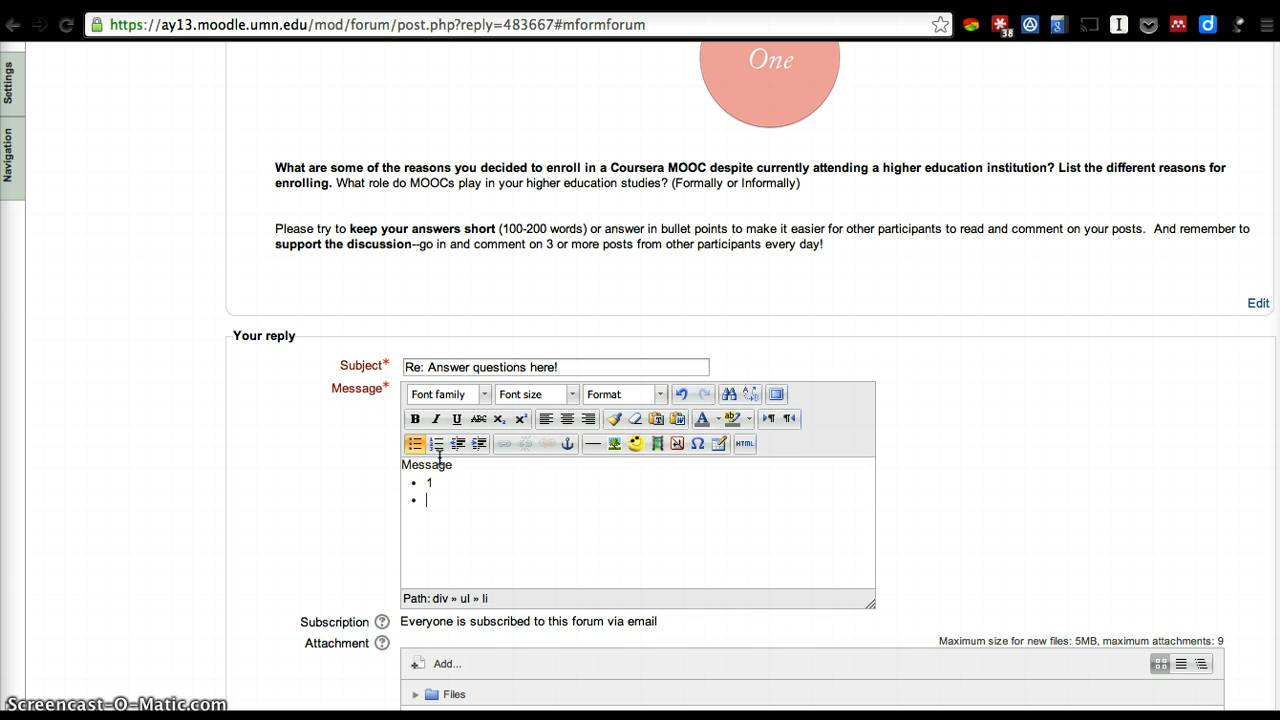
{"action": "type", "text": "2"}
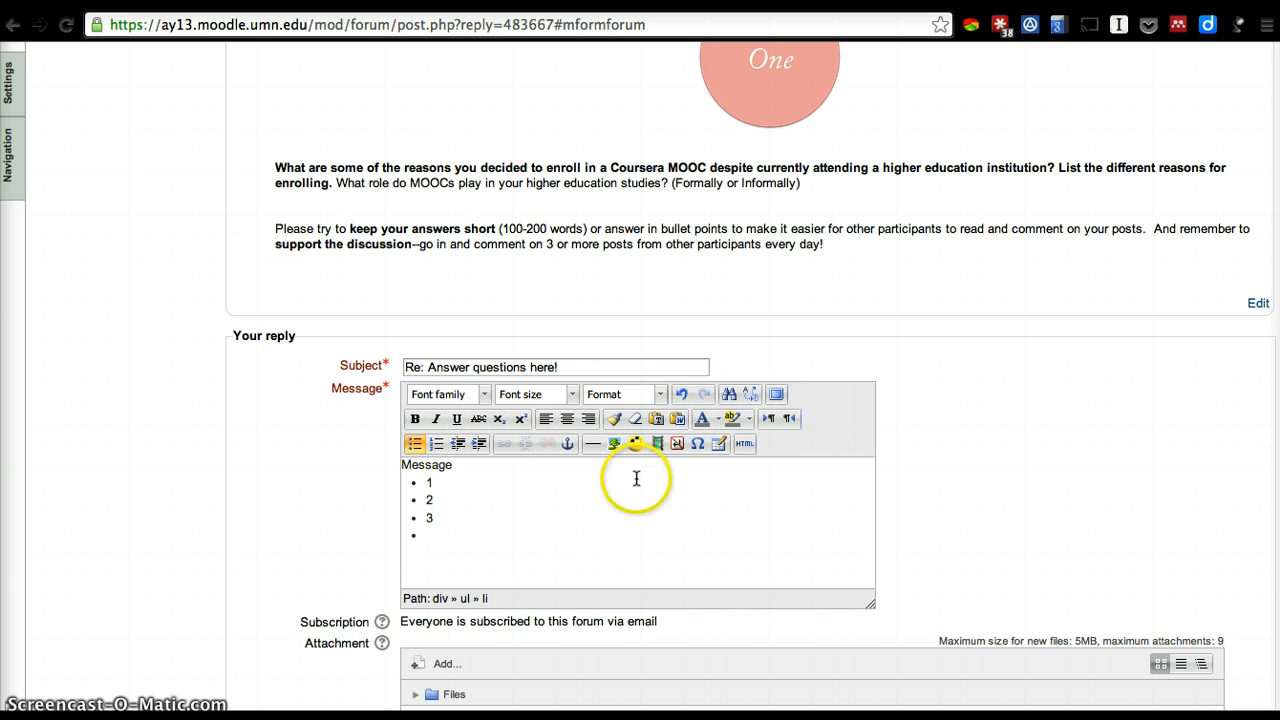
{"action": "left_click", "coordinate": [744, 444]}
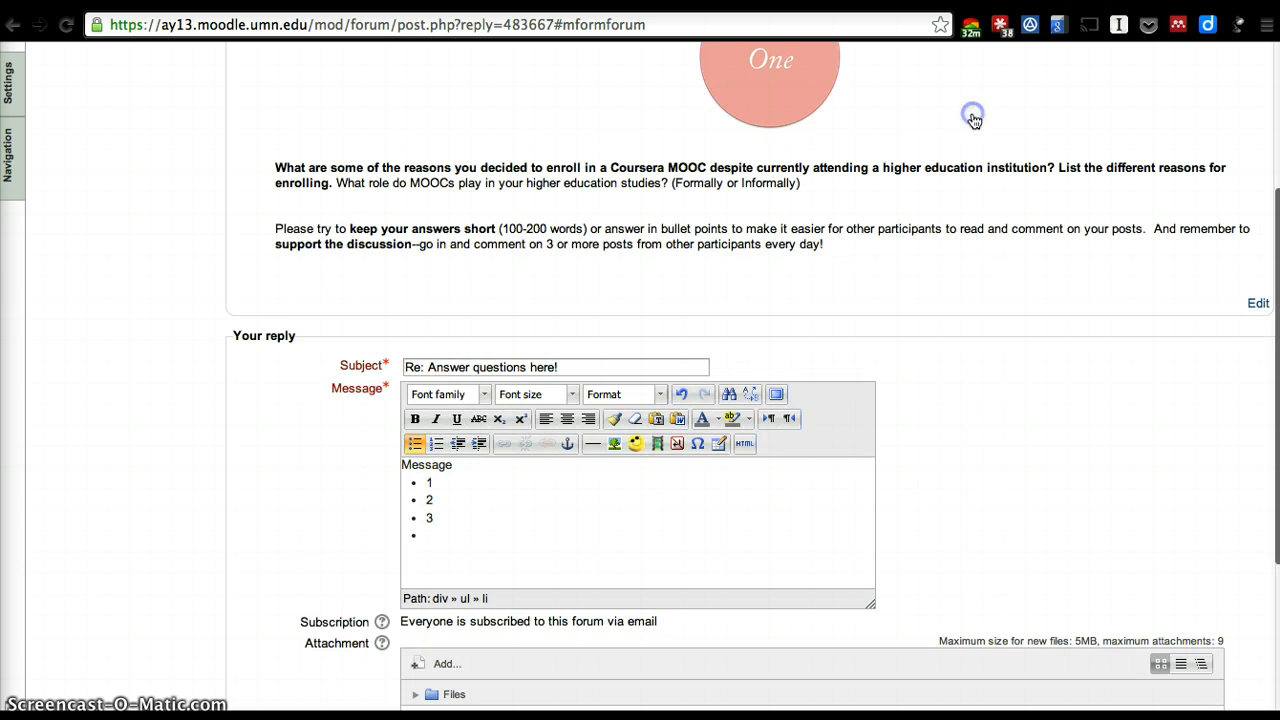
{"action": "scroll", "scroll_direction": "down", "scroll_amount": 3}
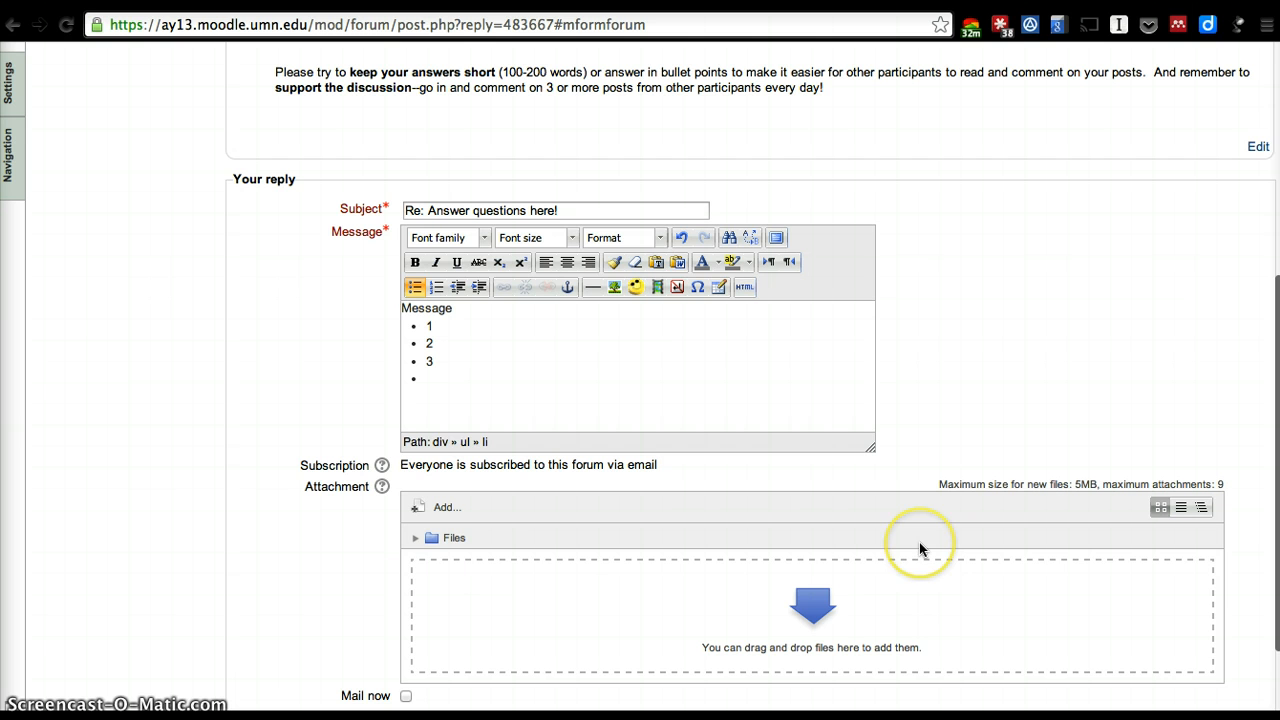
{"action": "mouse_move", "coordinate": [928, 362]}
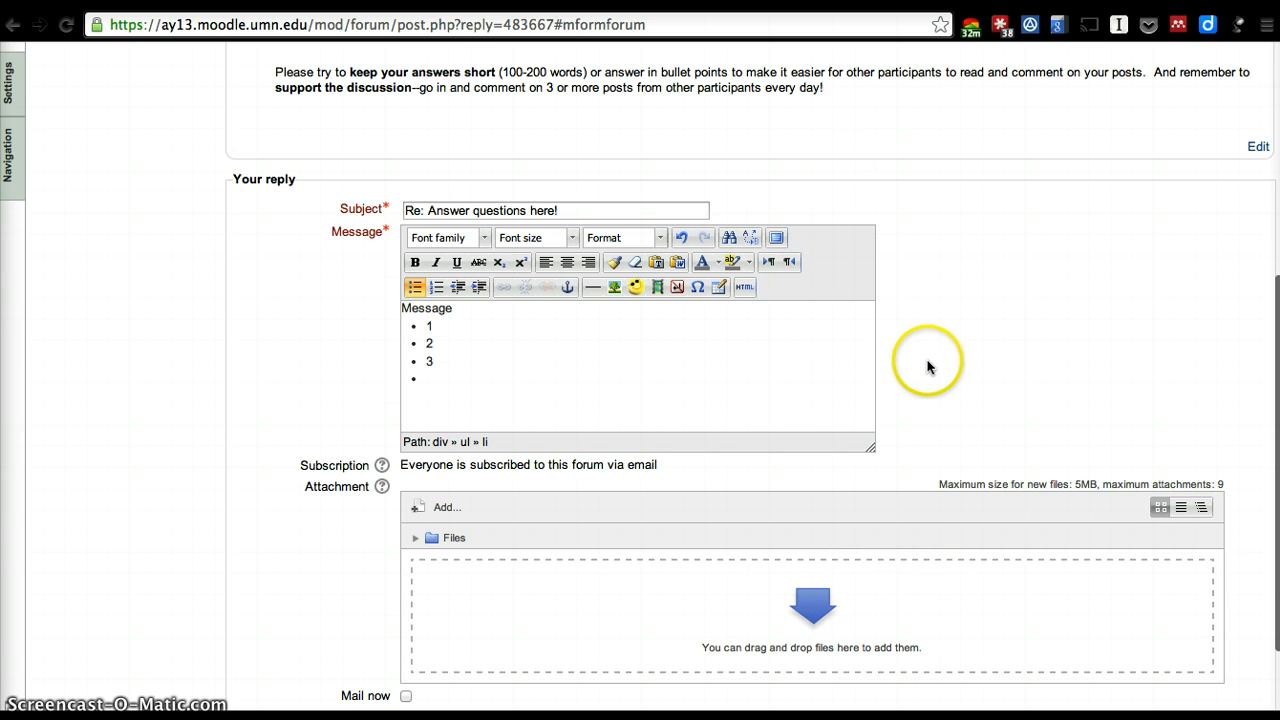
{"action": "mouse_move", "coordinate": [838, 644]}
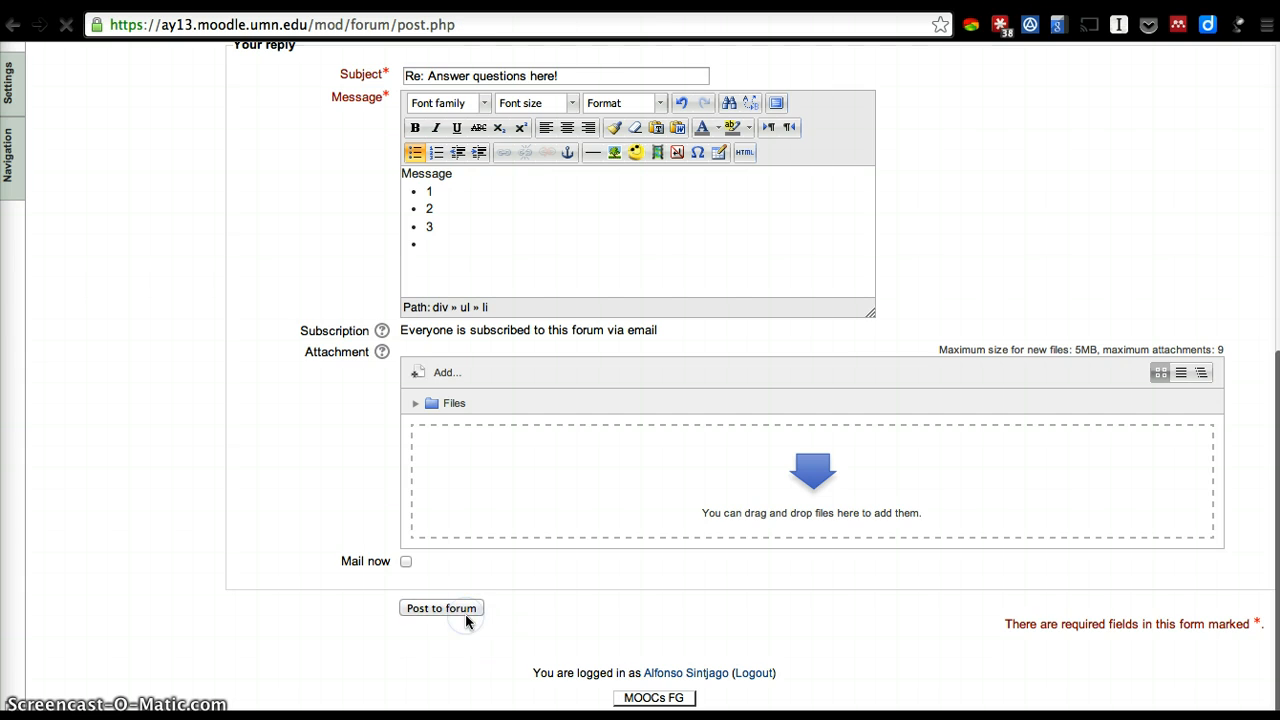
{"action": "left_click", "coordinate": [440, 608]}
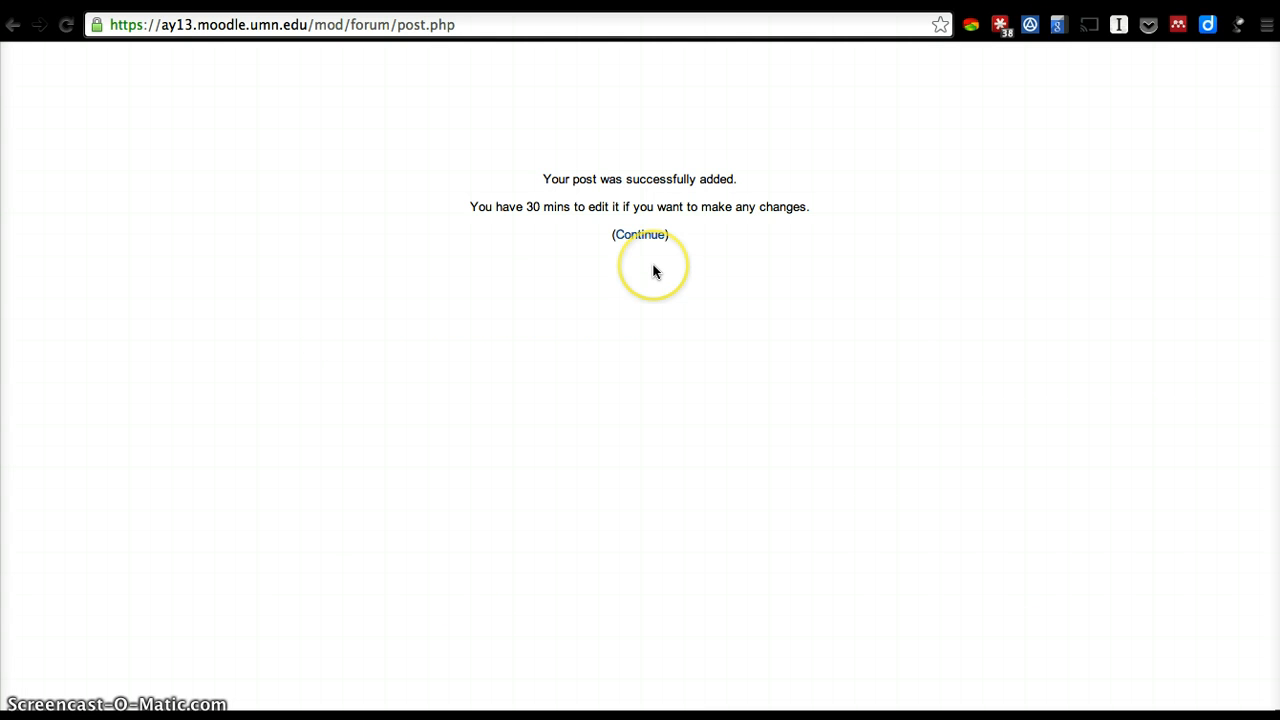
Continue back to the thread and start a reply under the new bulleted post
{"action": "left_click", "coordinate": [640, 234]}
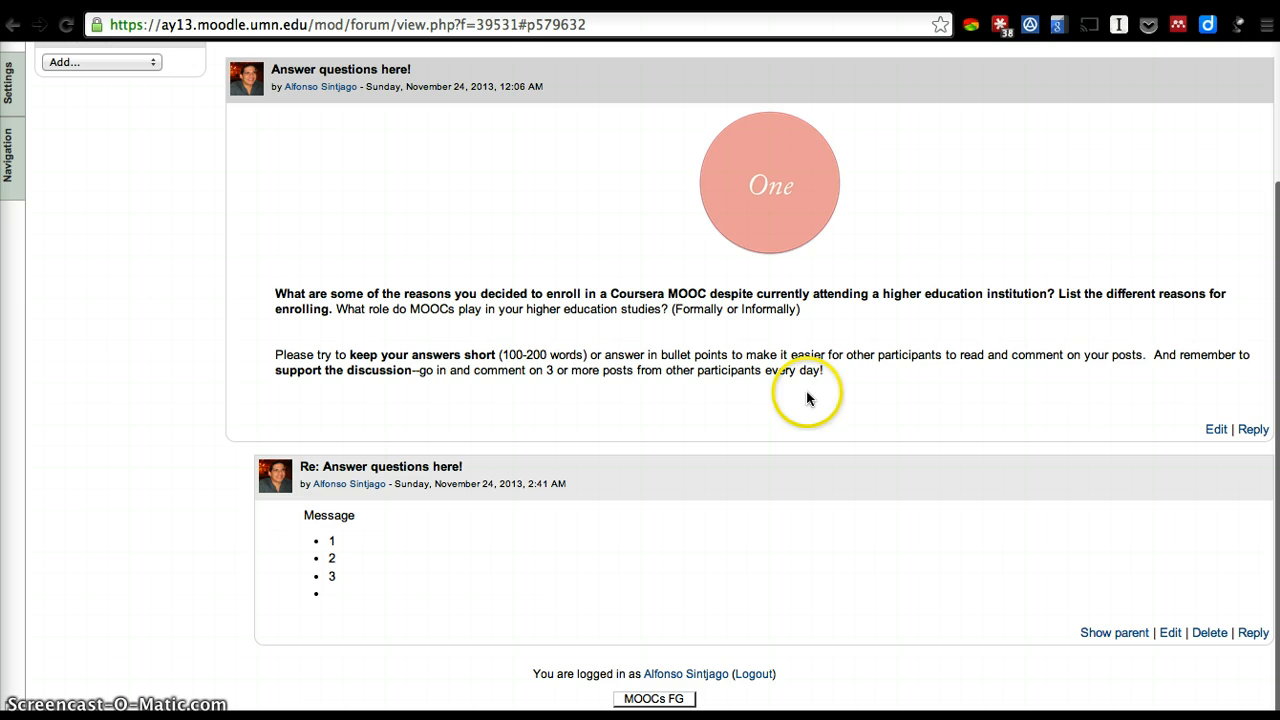
{"action": "mouse_move", "coordinate": [1164, 382]}
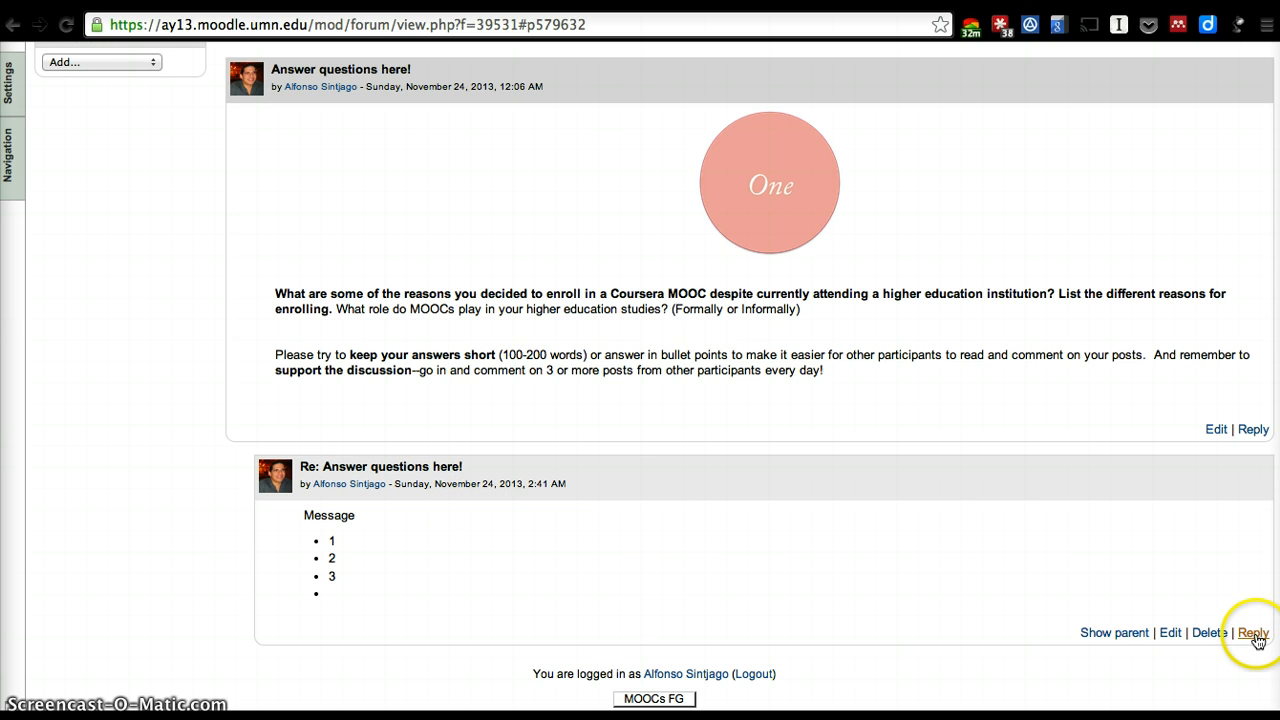
{"action": "left_click", "coordinate": [1252, 632]}
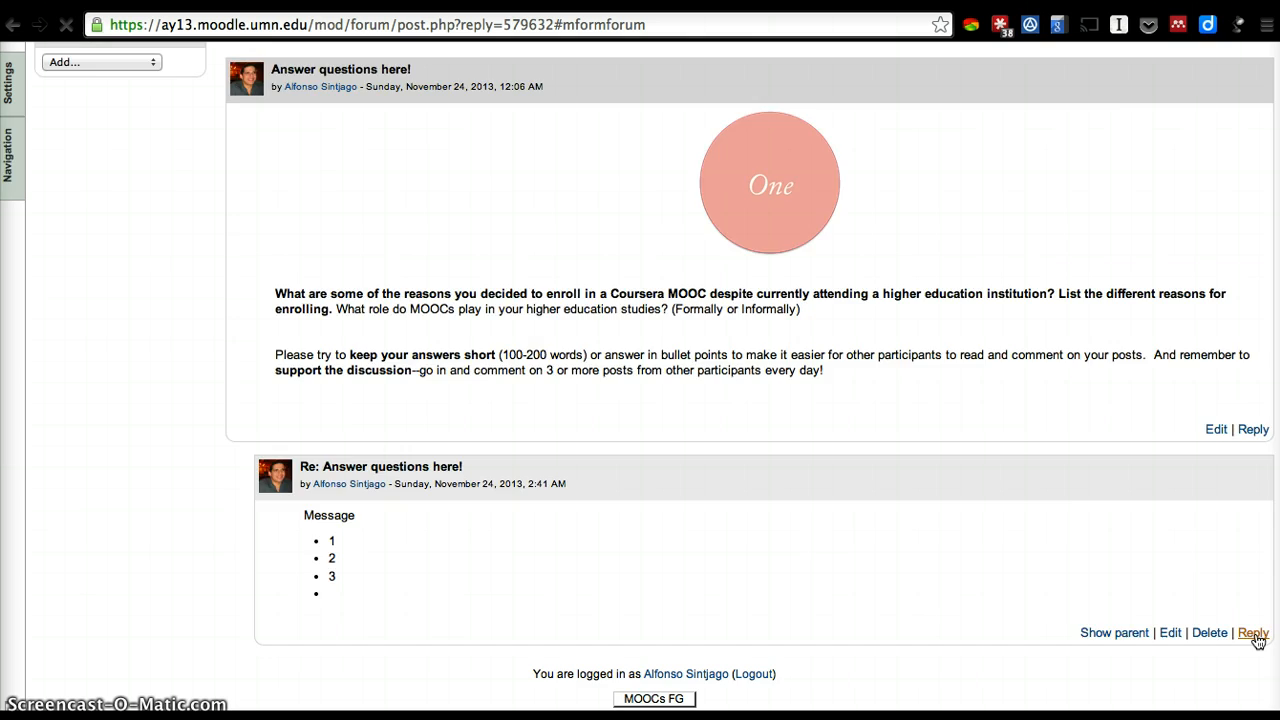
Write a bulleted 'Response to other post', post it beneath the bulleted reply, and continue to the thread
{"action": "left_click", "coordinate": [1252, 632]}
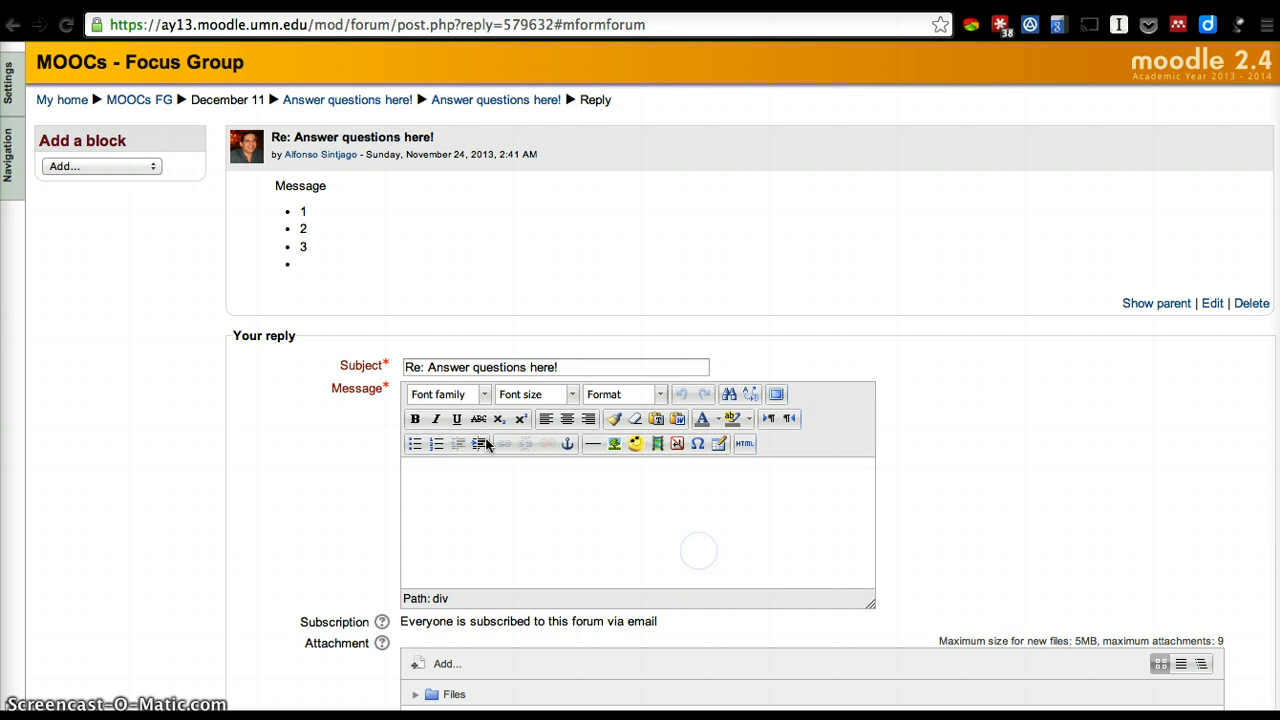
{"action": "left_click", "coordinate": [416, 444]}
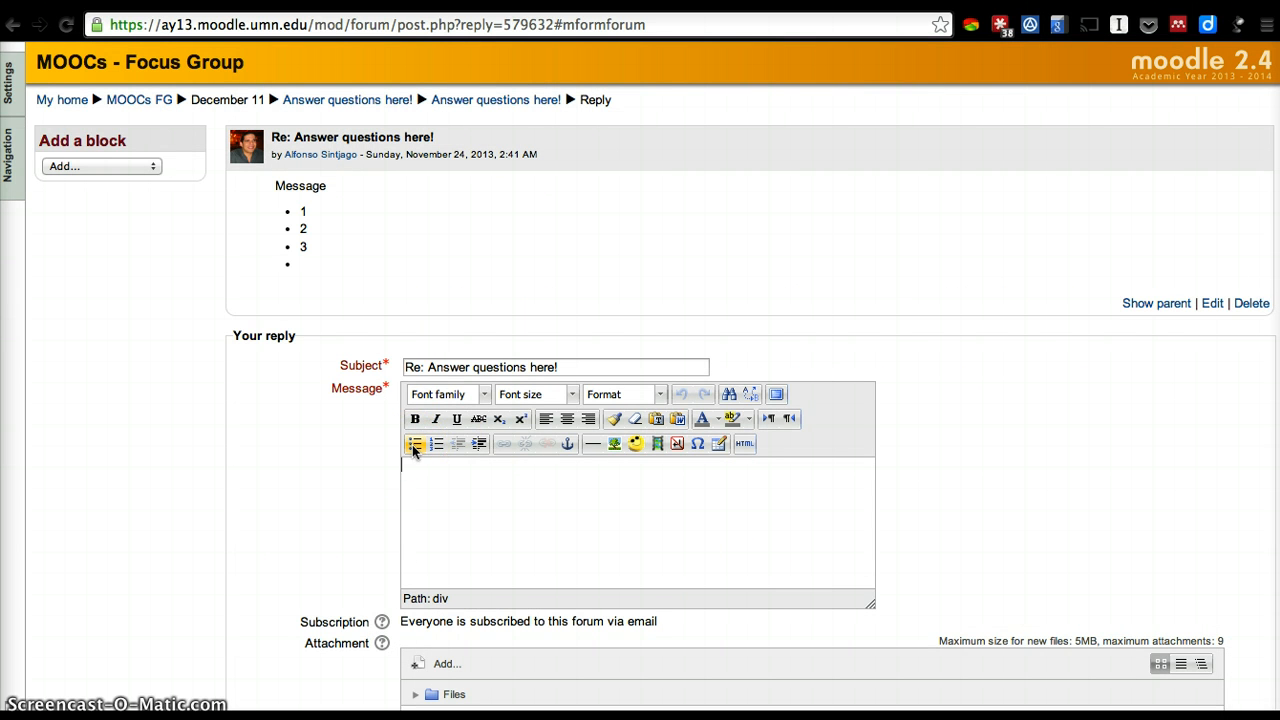
{"action": "mouse_move", "coordinate": [416, 444]}
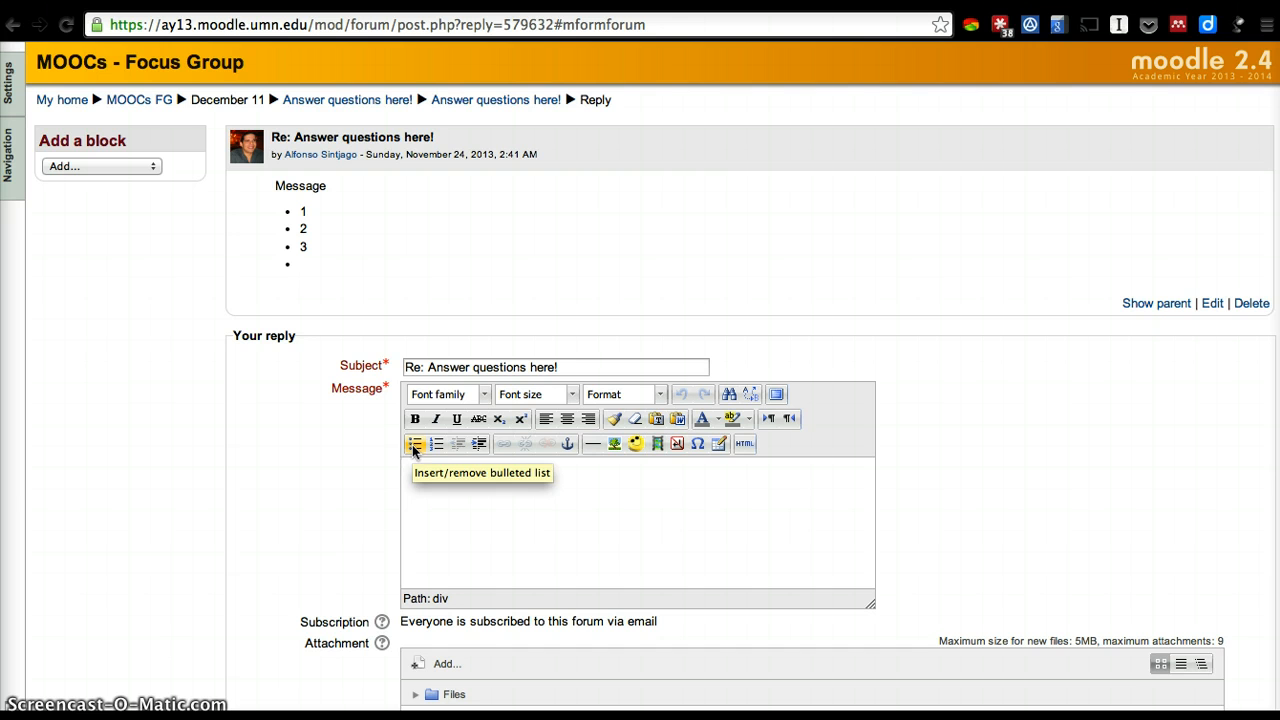
{"action": "left_click", "coordinate": [414, 444]}
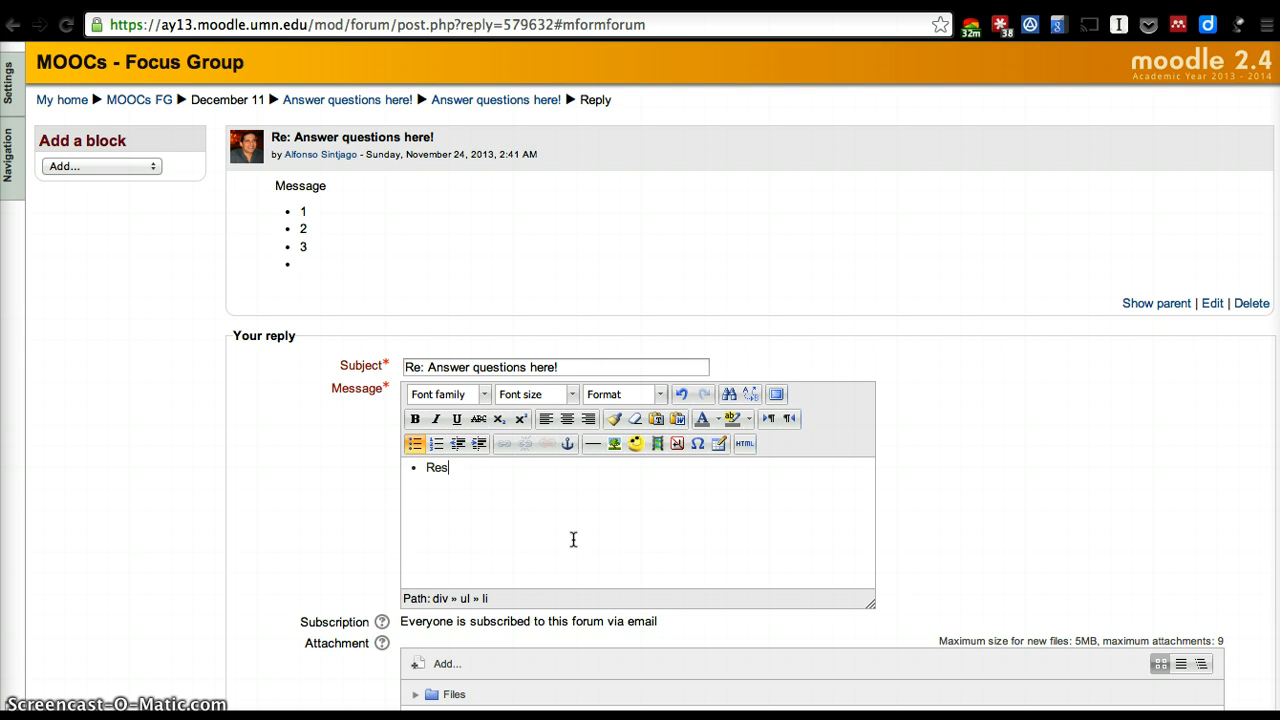
{"action": "type", "text": "pond"}
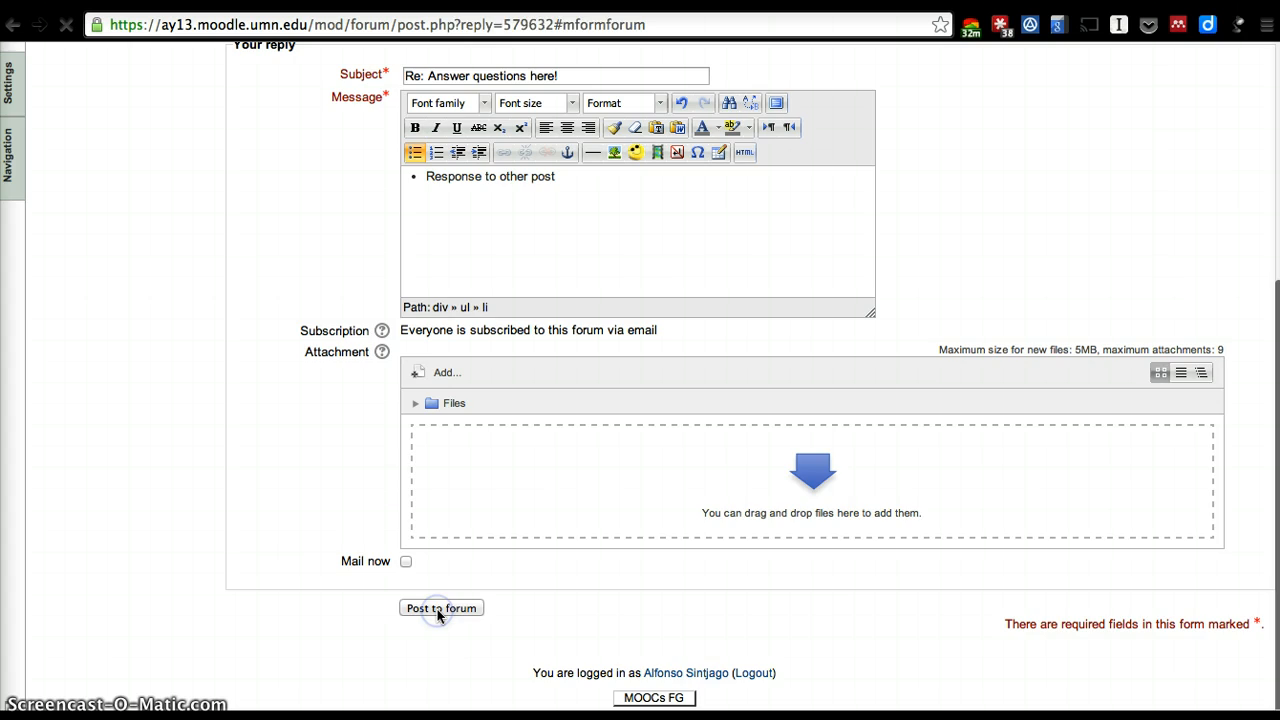
{"action": "left_click", "coordinate": [440, 608]}
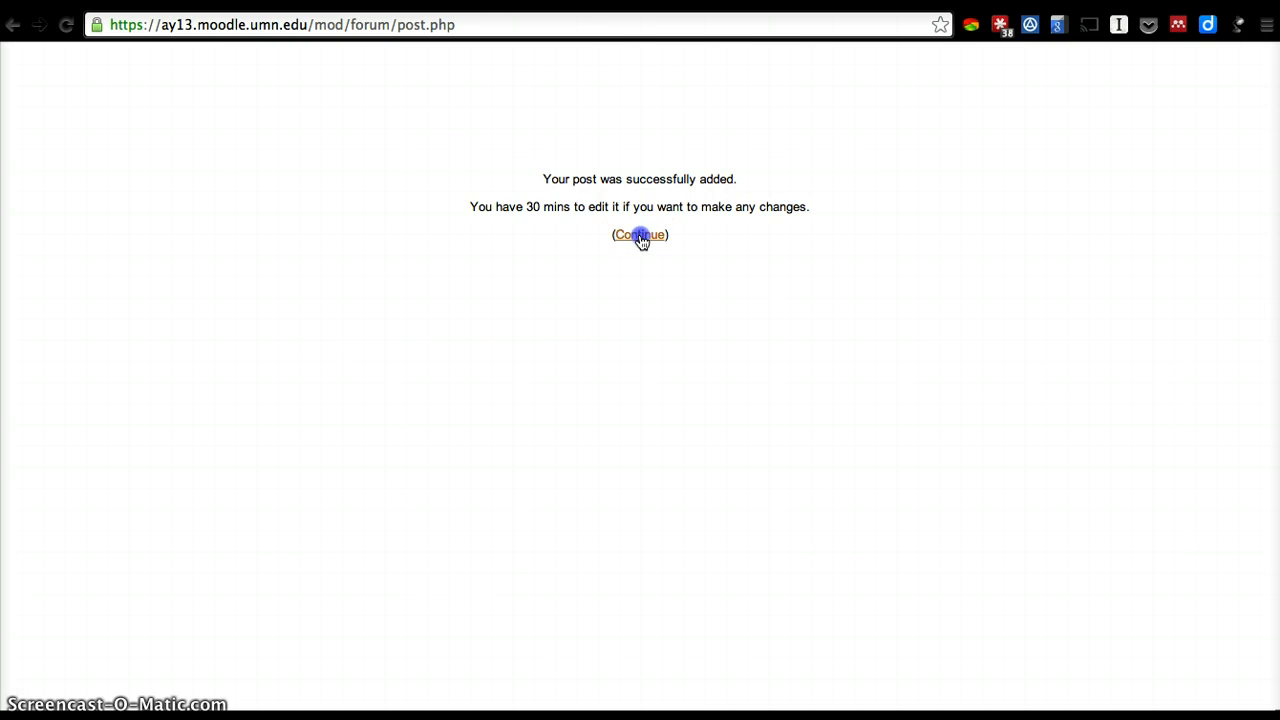
{"action": "left_click", "coordinate": [640, 234]}
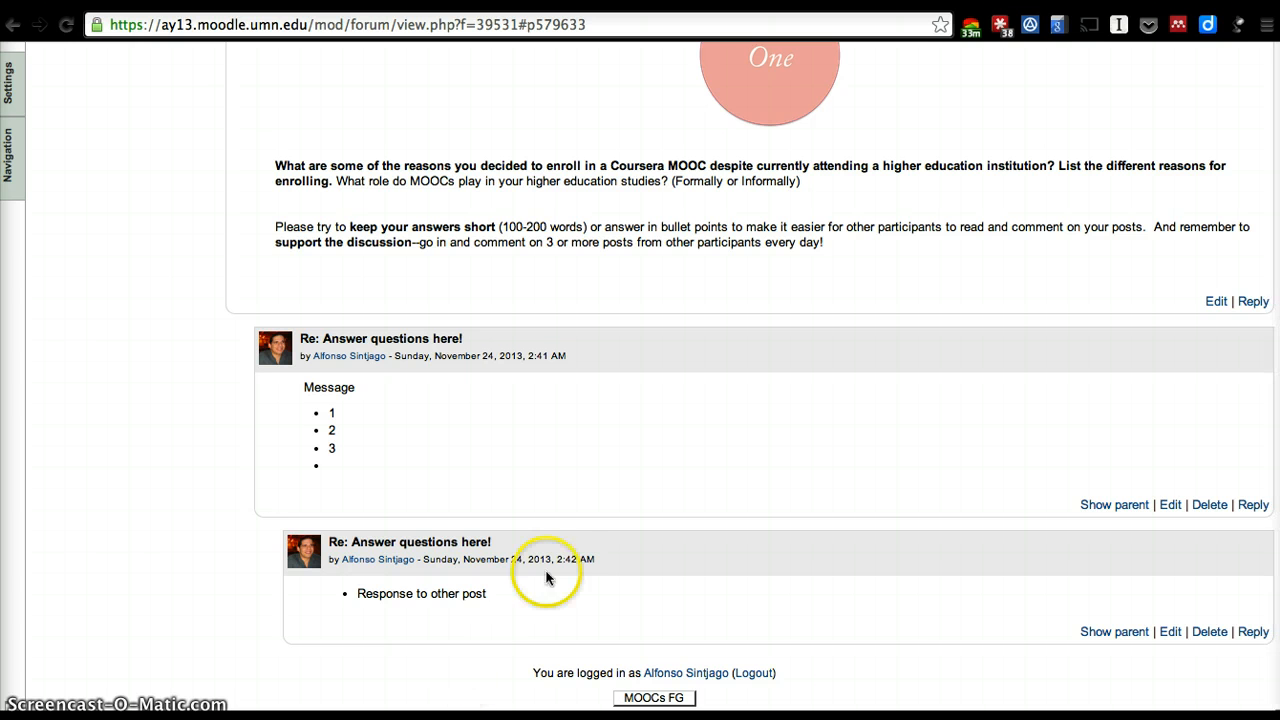
Reply to the original question post with 'Reply to question' and post it to the forum
{"action": "left_click", "coordinate": [1252, 300]}
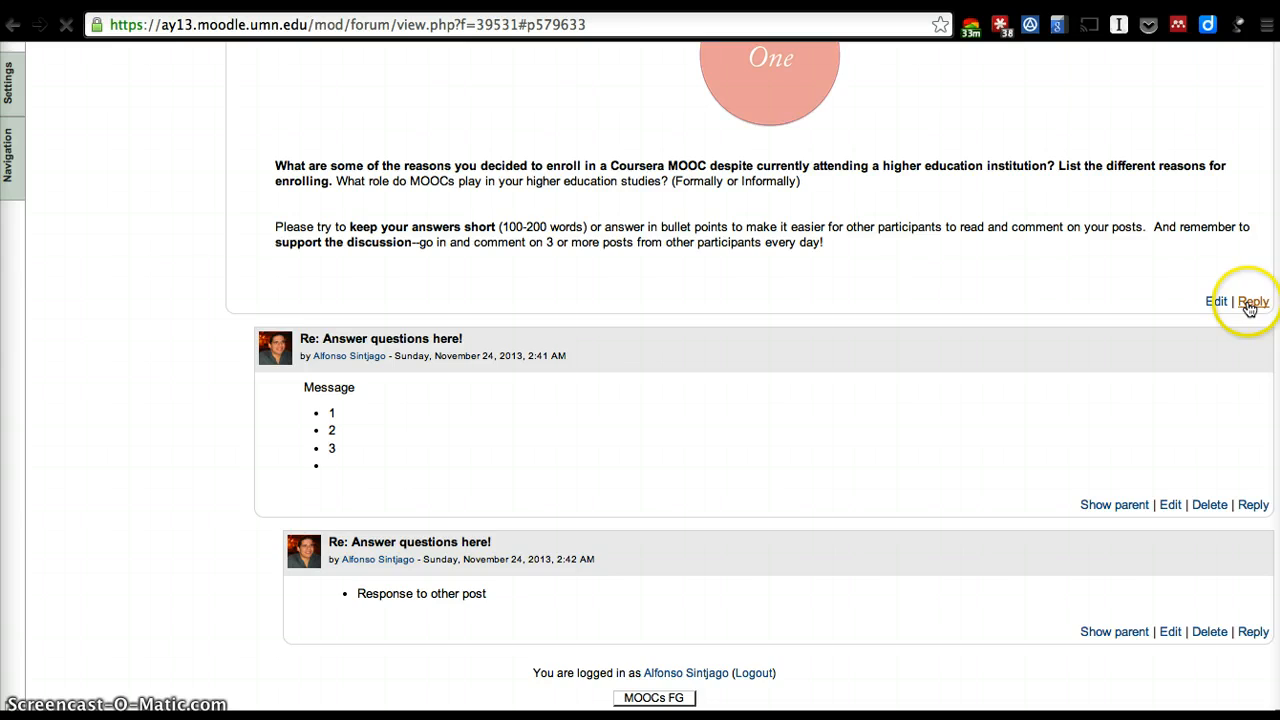
{"action": "left_click", "coordinate": [1252, 300]}
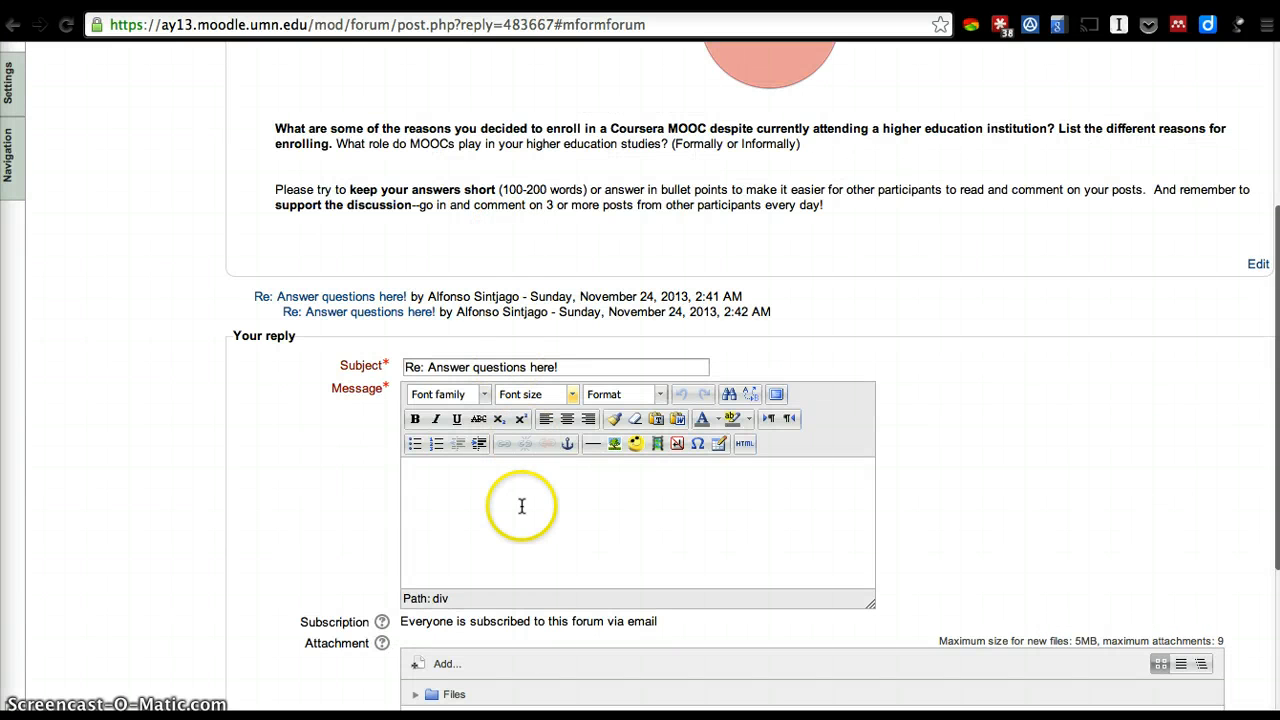
{"action": "mouse_move", "coordinate": [520, 512]}
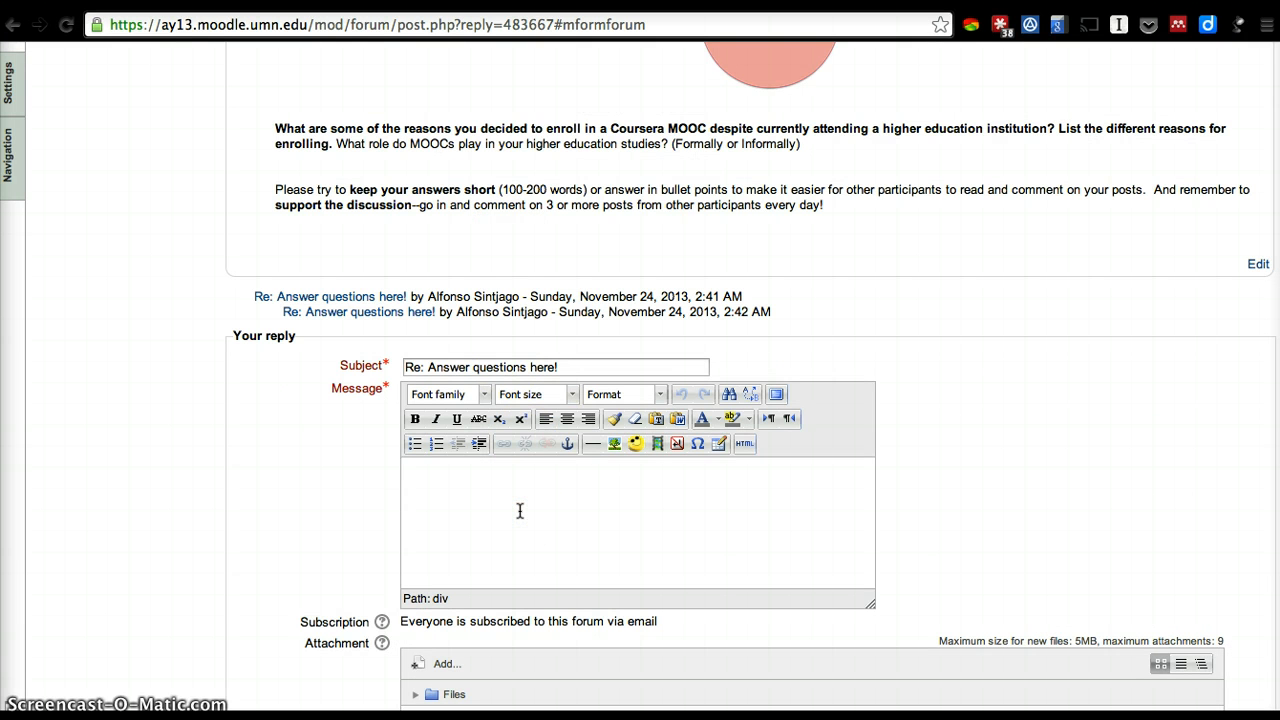
{"action": "type", "text": "Reply to questio"}
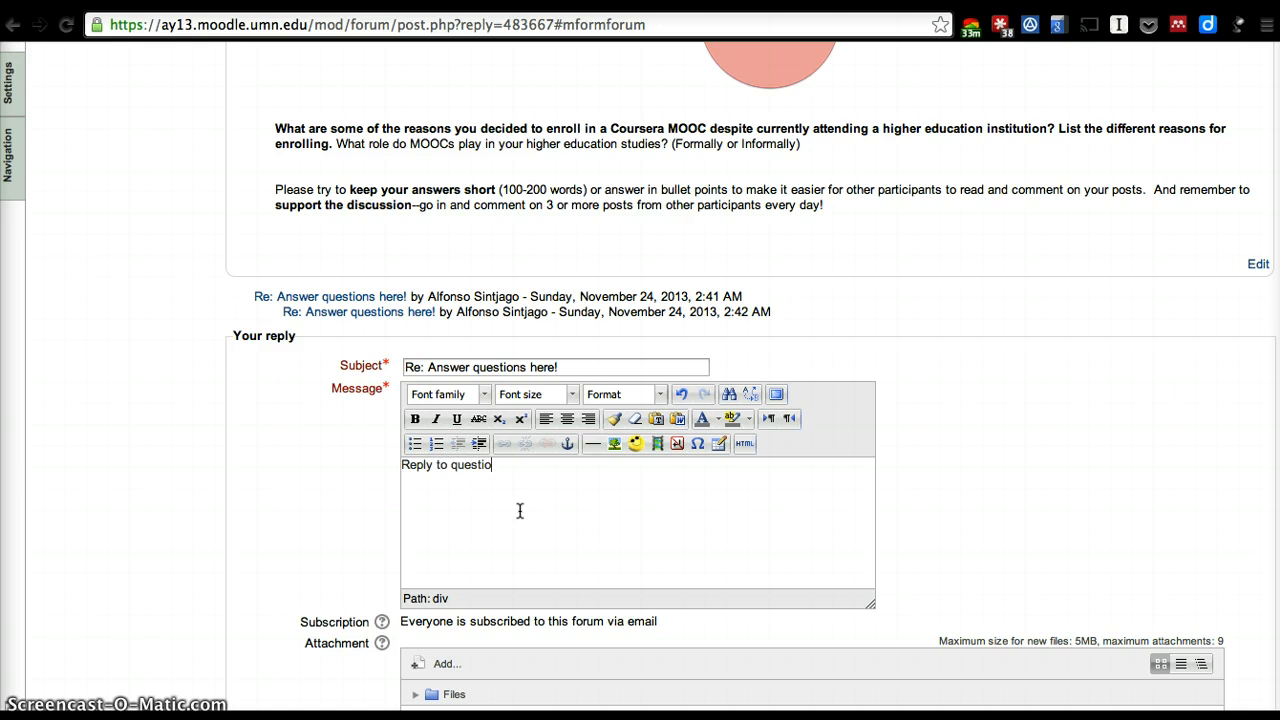
{"action": "scroll", "scroll_direction": "down", "scroll_amount": 3}
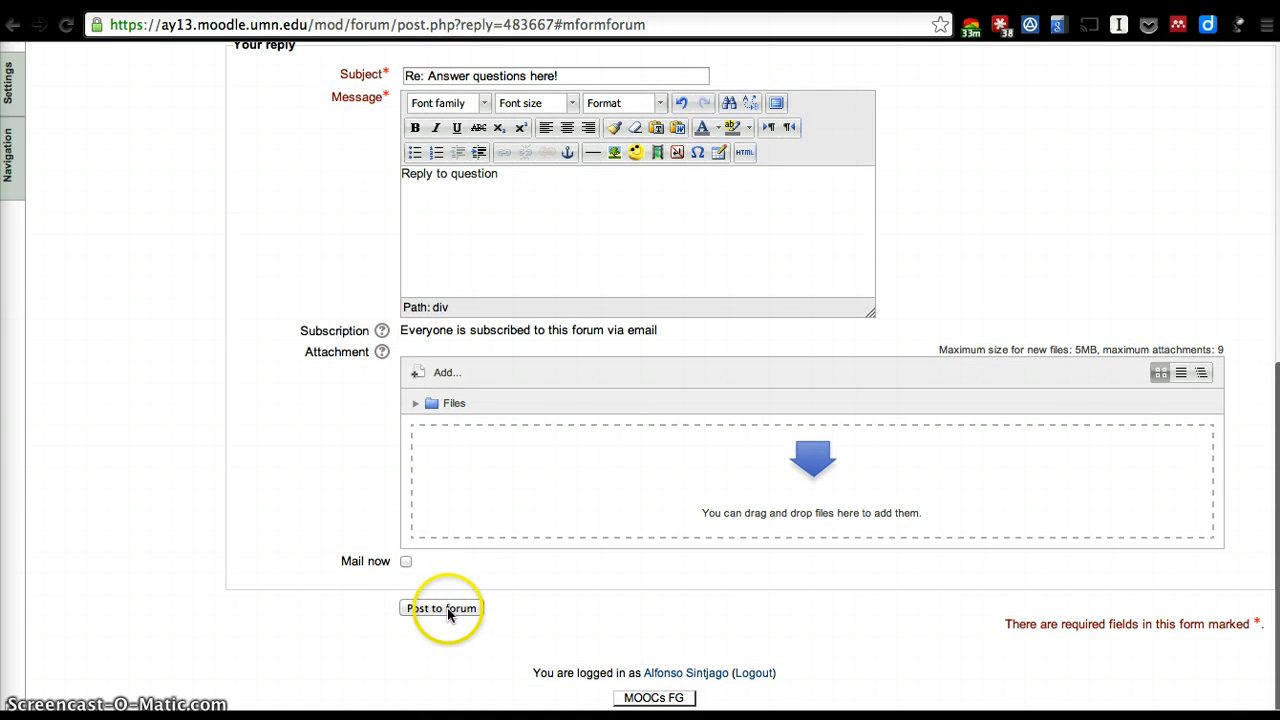
{"action": "left_click", "coordinate": [440, 608]}
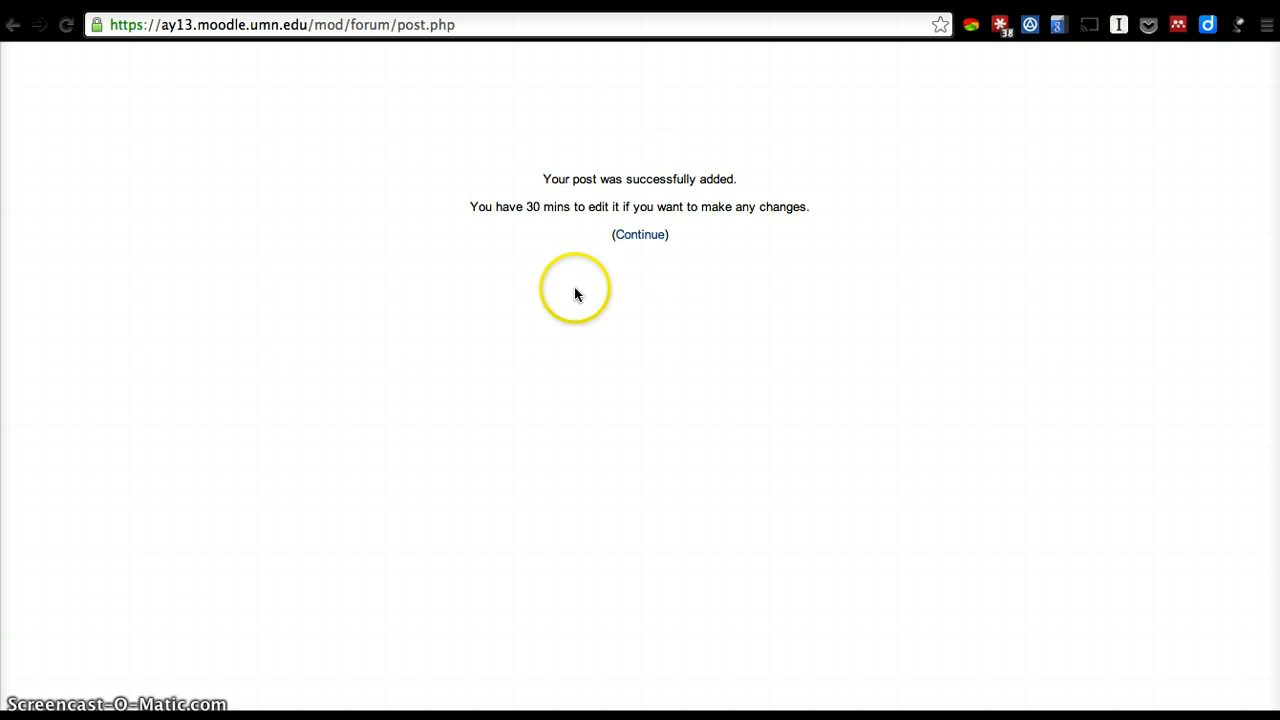
{"action": "left_click", "coordinate": [640, 234]}
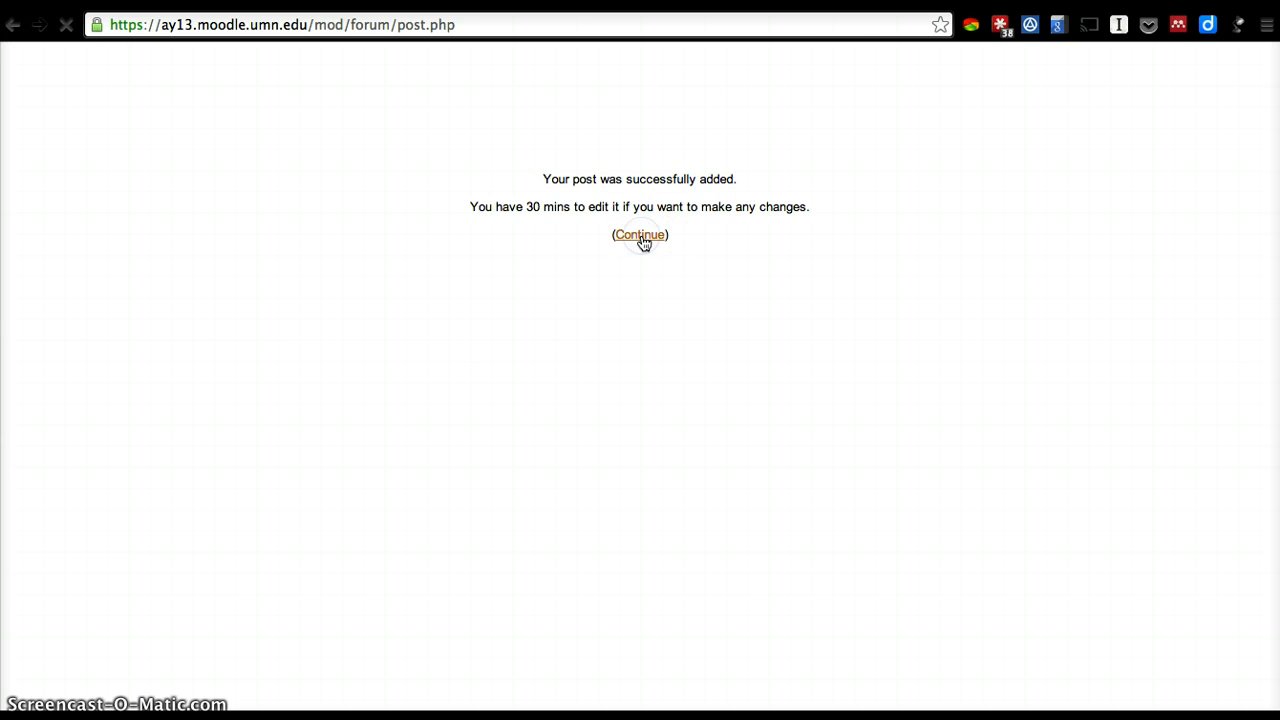
Continue back to the thread and scroll to view all three replies together
{"action": "left_click", "coordinate": [640, 234]}
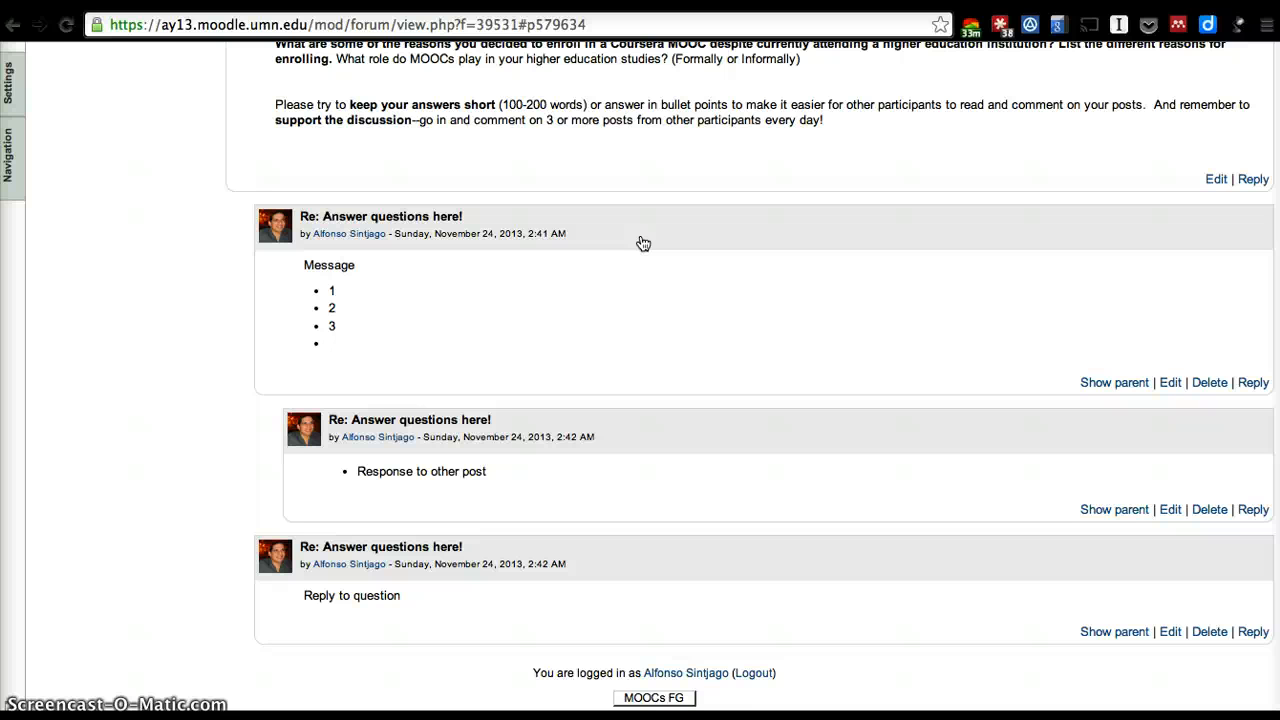
{"action": "scroll", "scroll_direction": "up", "scroll_amount": 3}
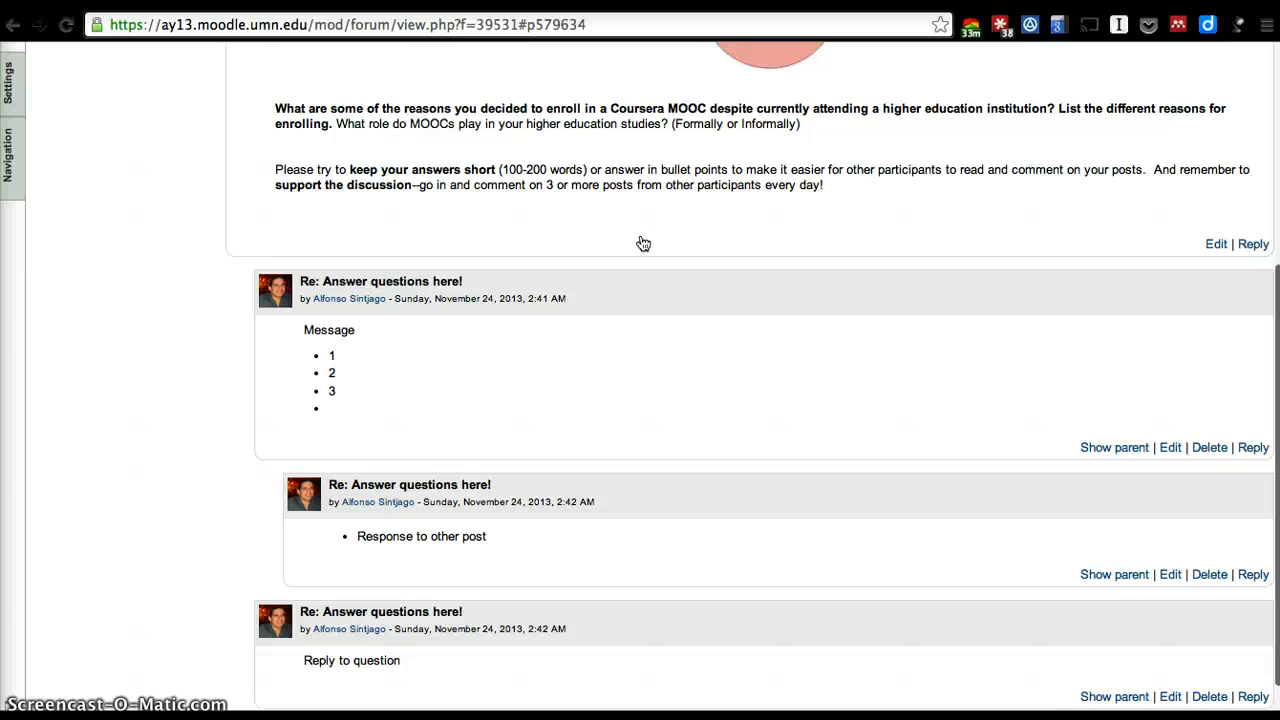